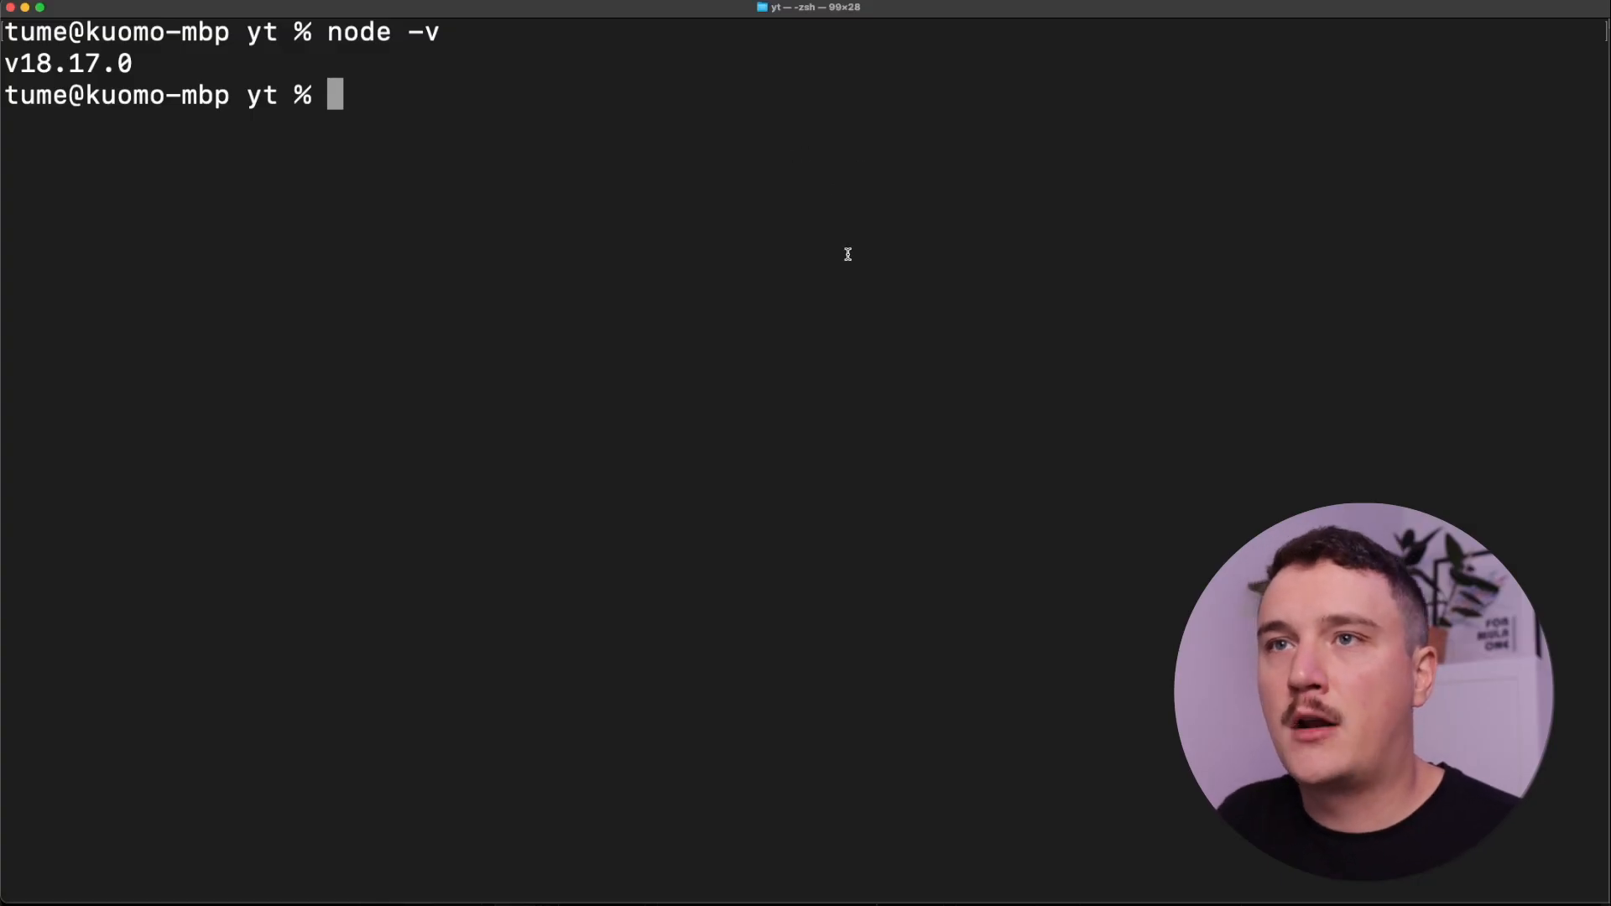
pyautogui.moveTo(816, 324)
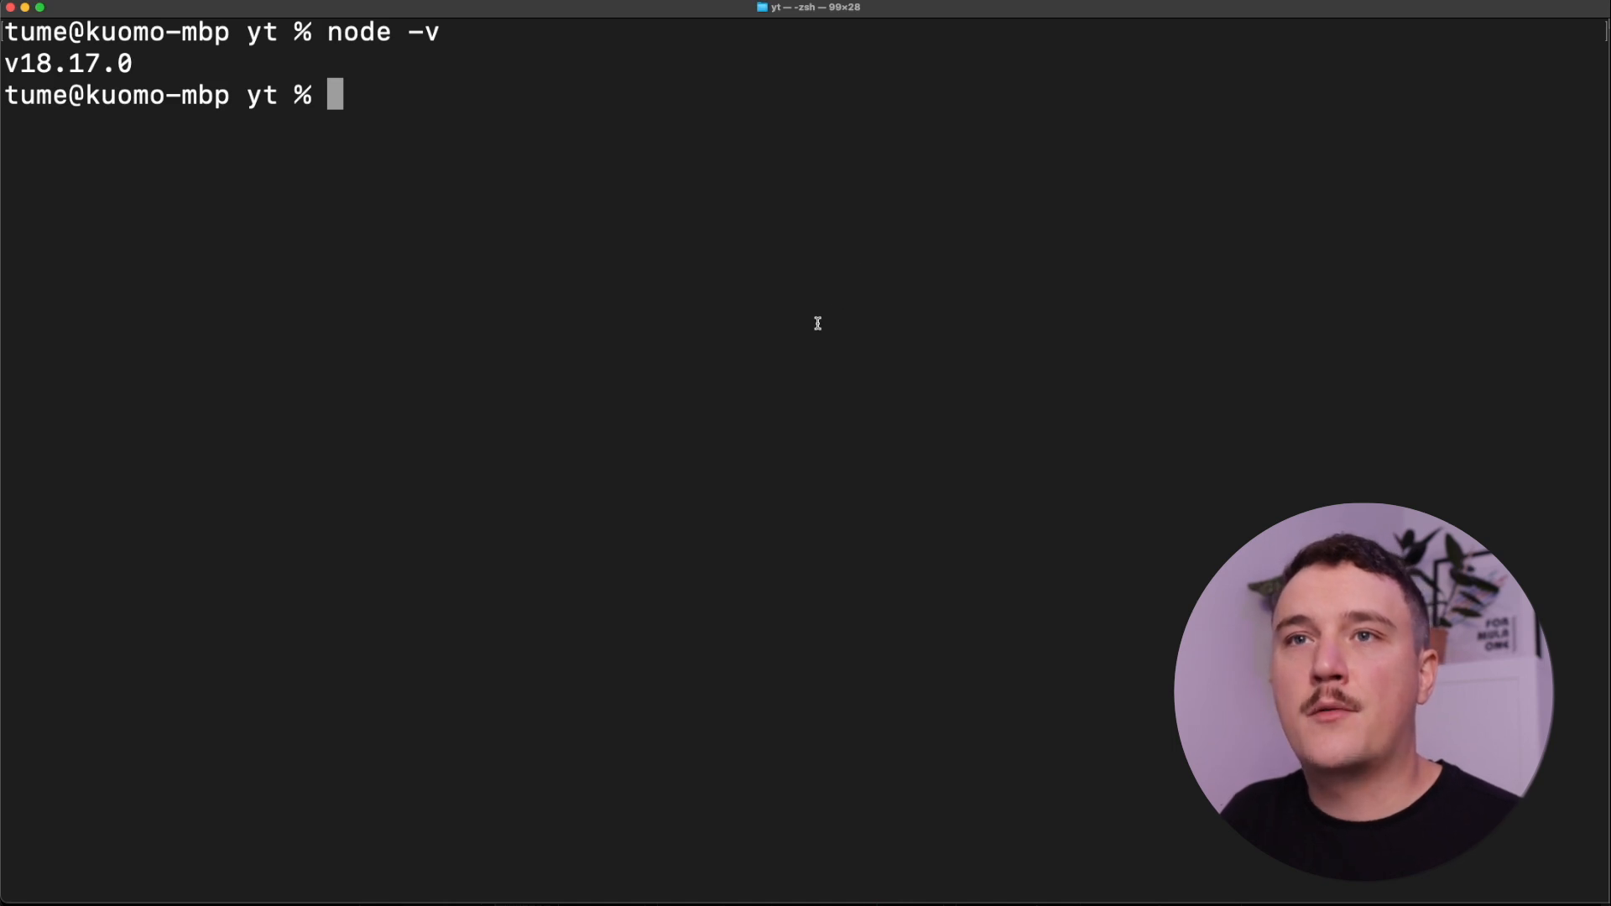
# Step: Run yarn create next-app for a new app named my-test-app in the terminal
pyautogui.doubleClick(67, 63)
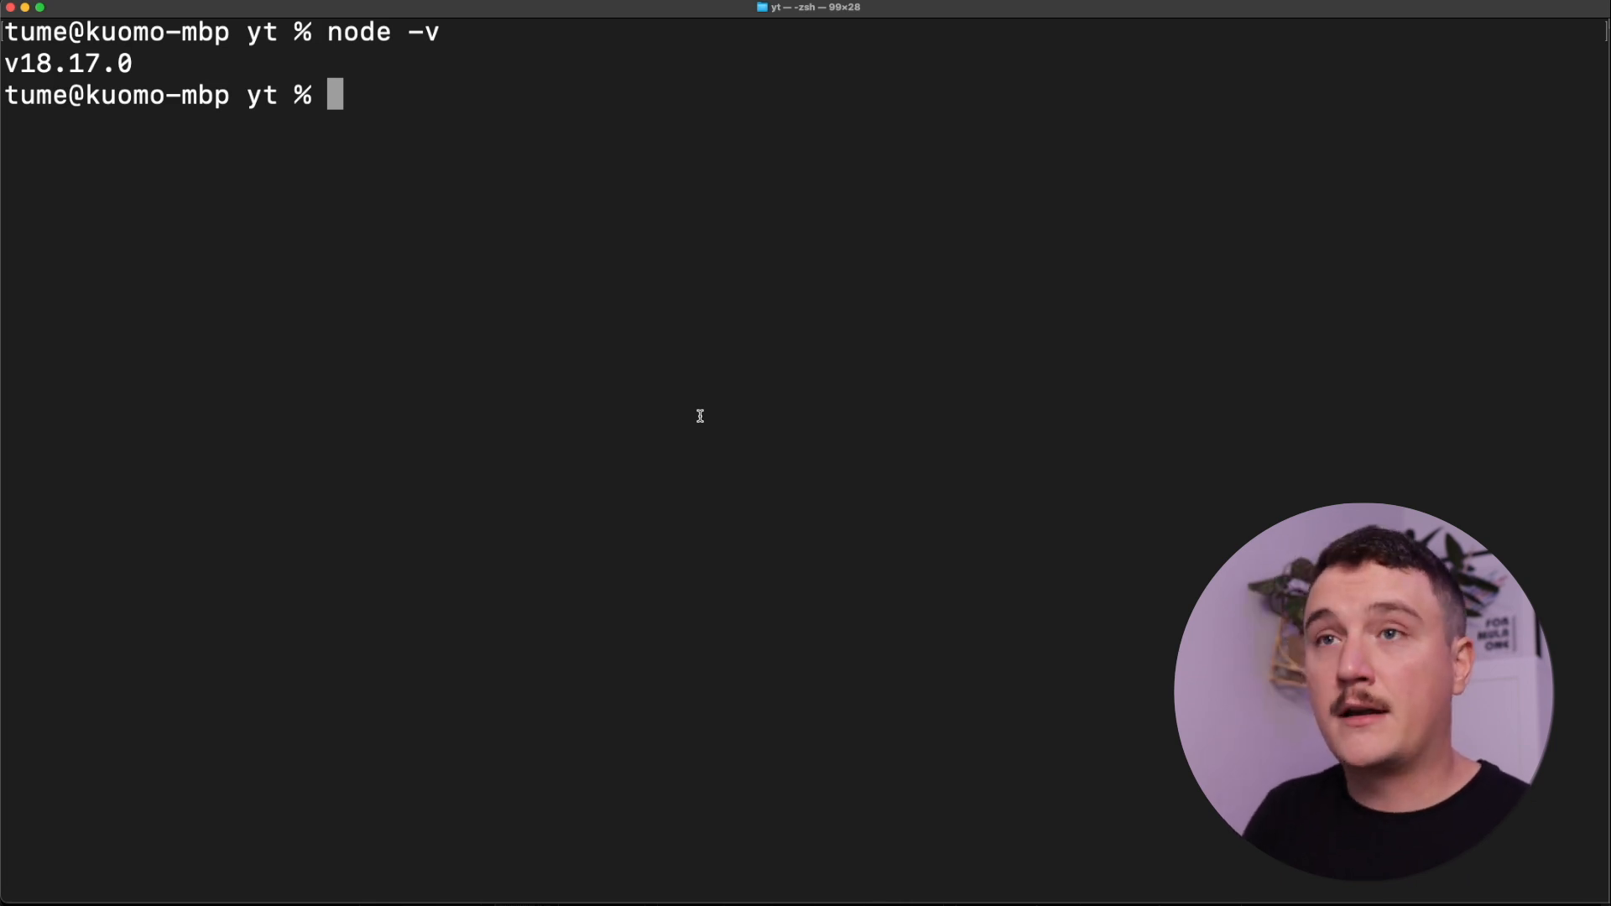
pyautogui.write('yarn create next-app delete-me')
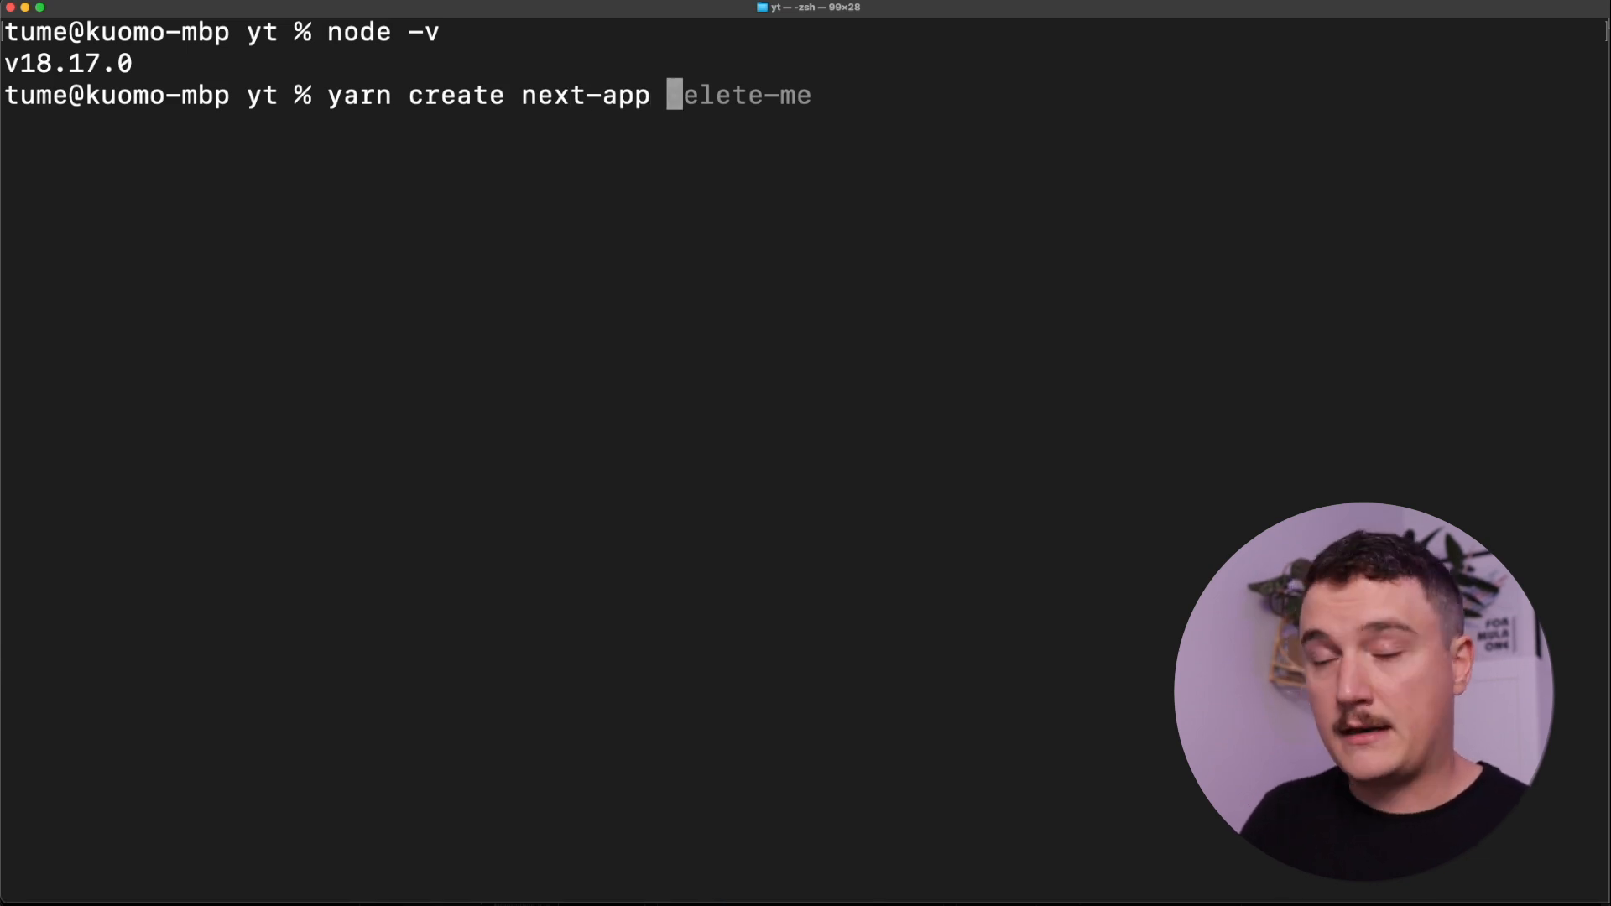
pyautogui.write('my-te')
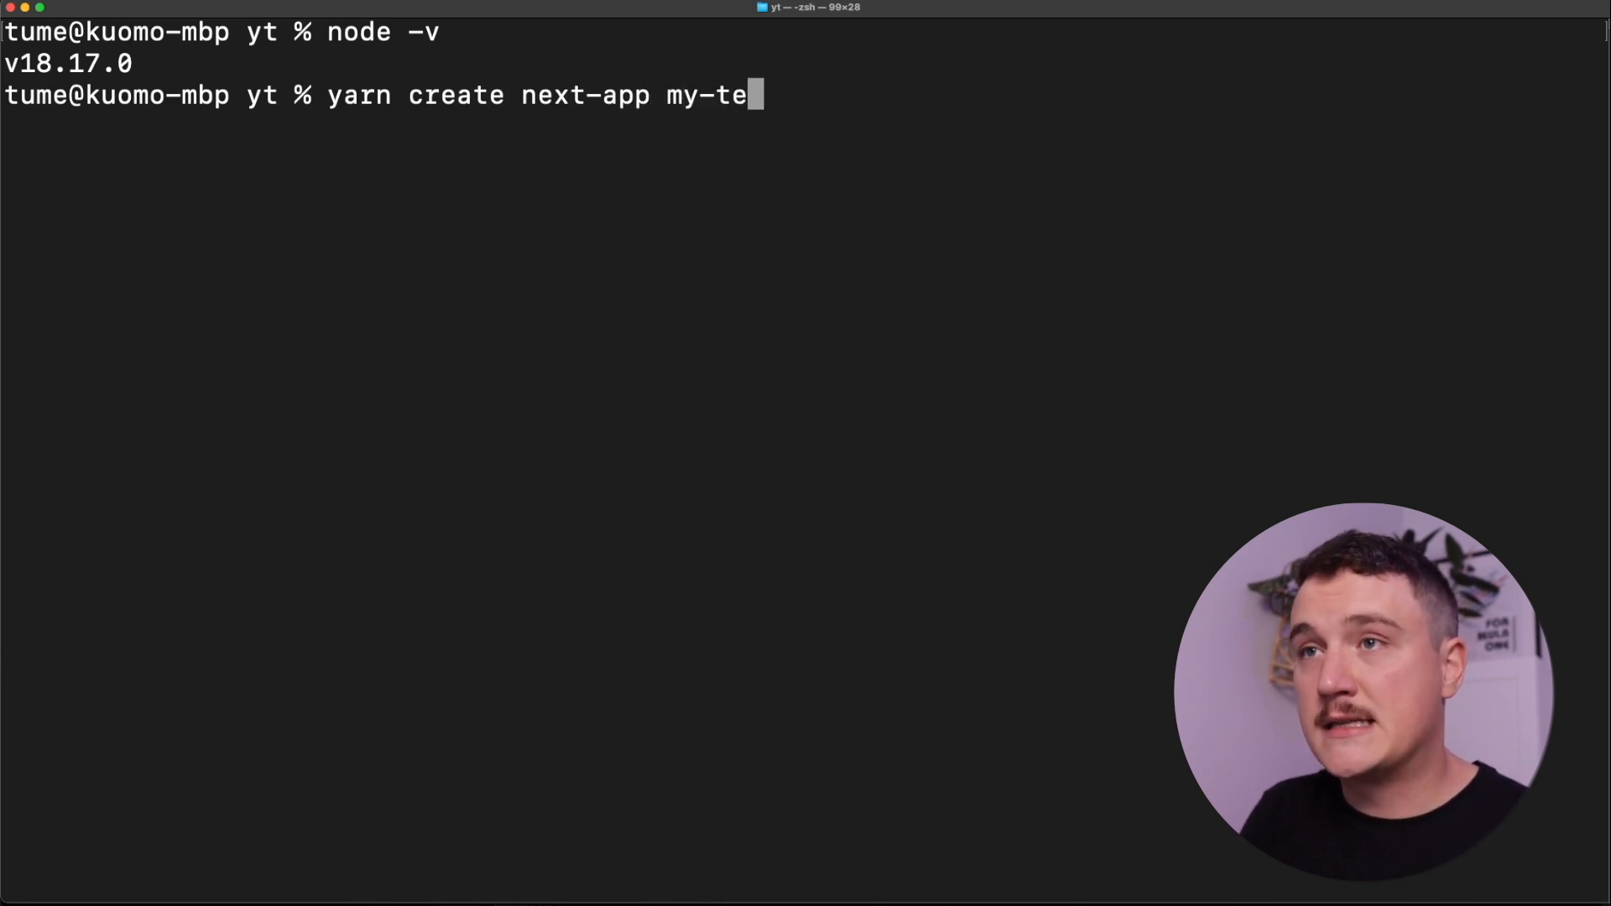
pyautogui.write('st-app')
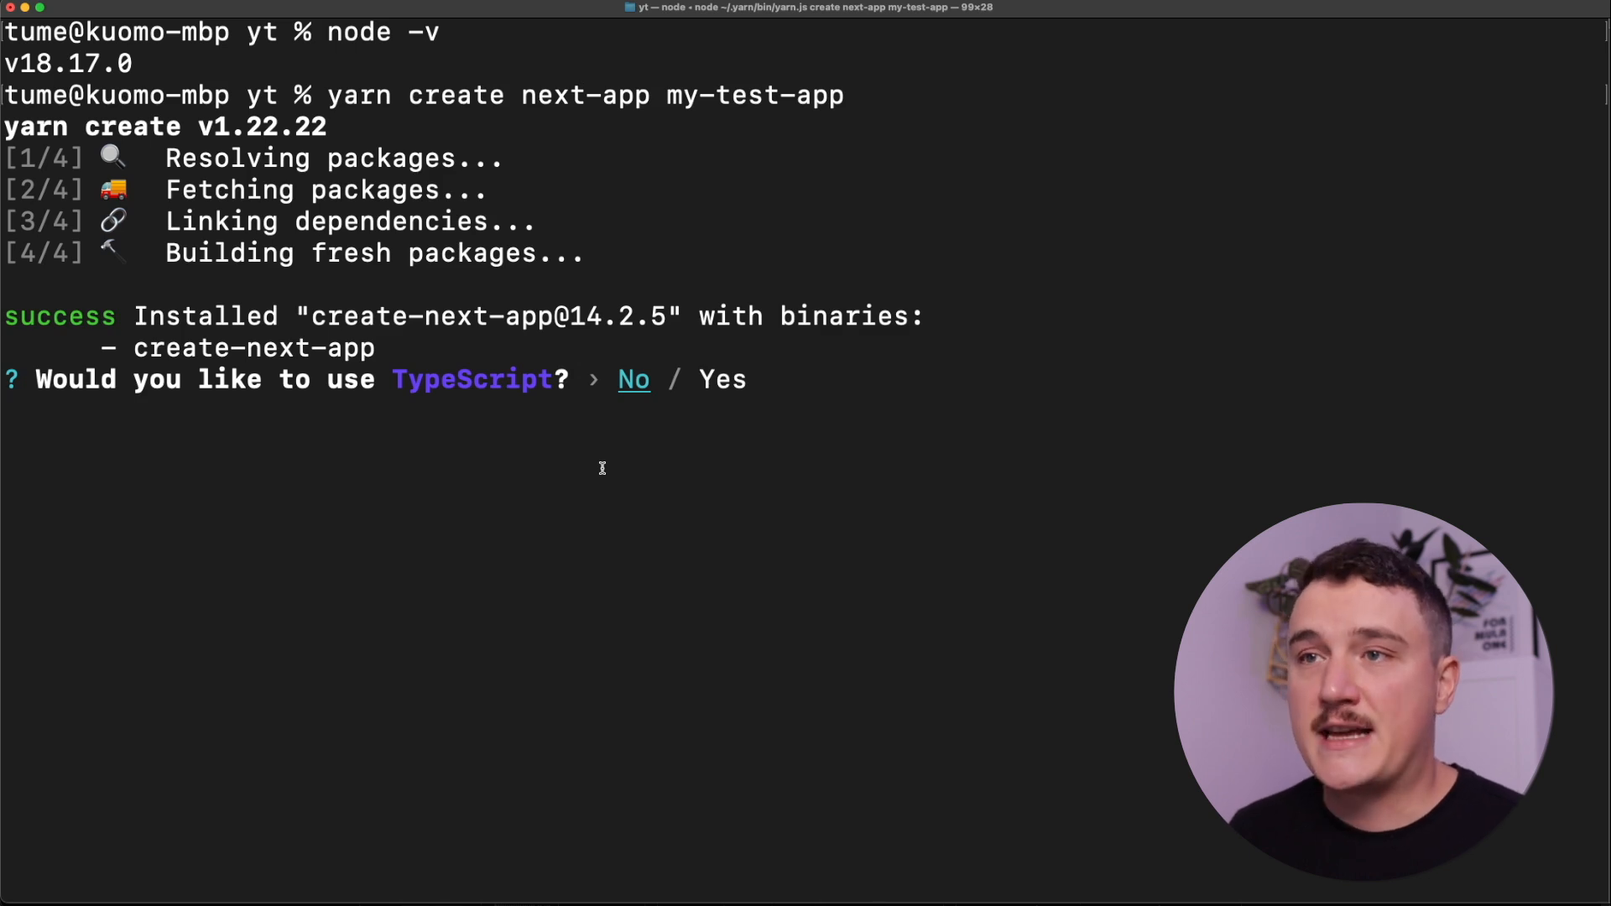
# Step: Answer yes to the TypeScript, ESLint and Tailwind CSS setup prompts
pyautogui.press('right')
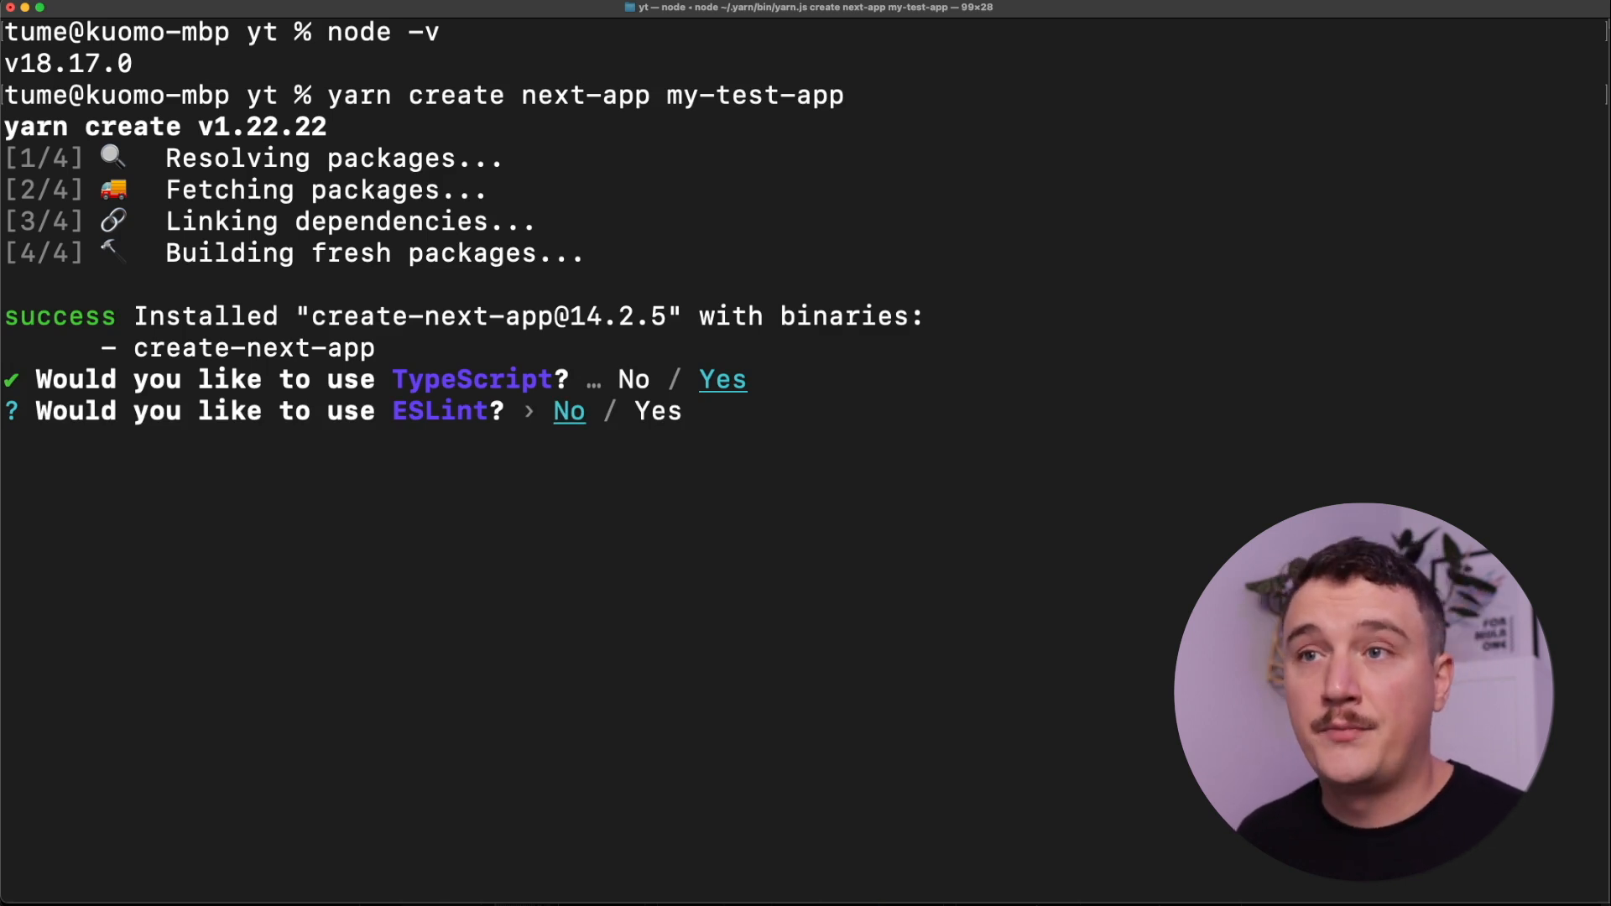
pyautogui.press('Right')
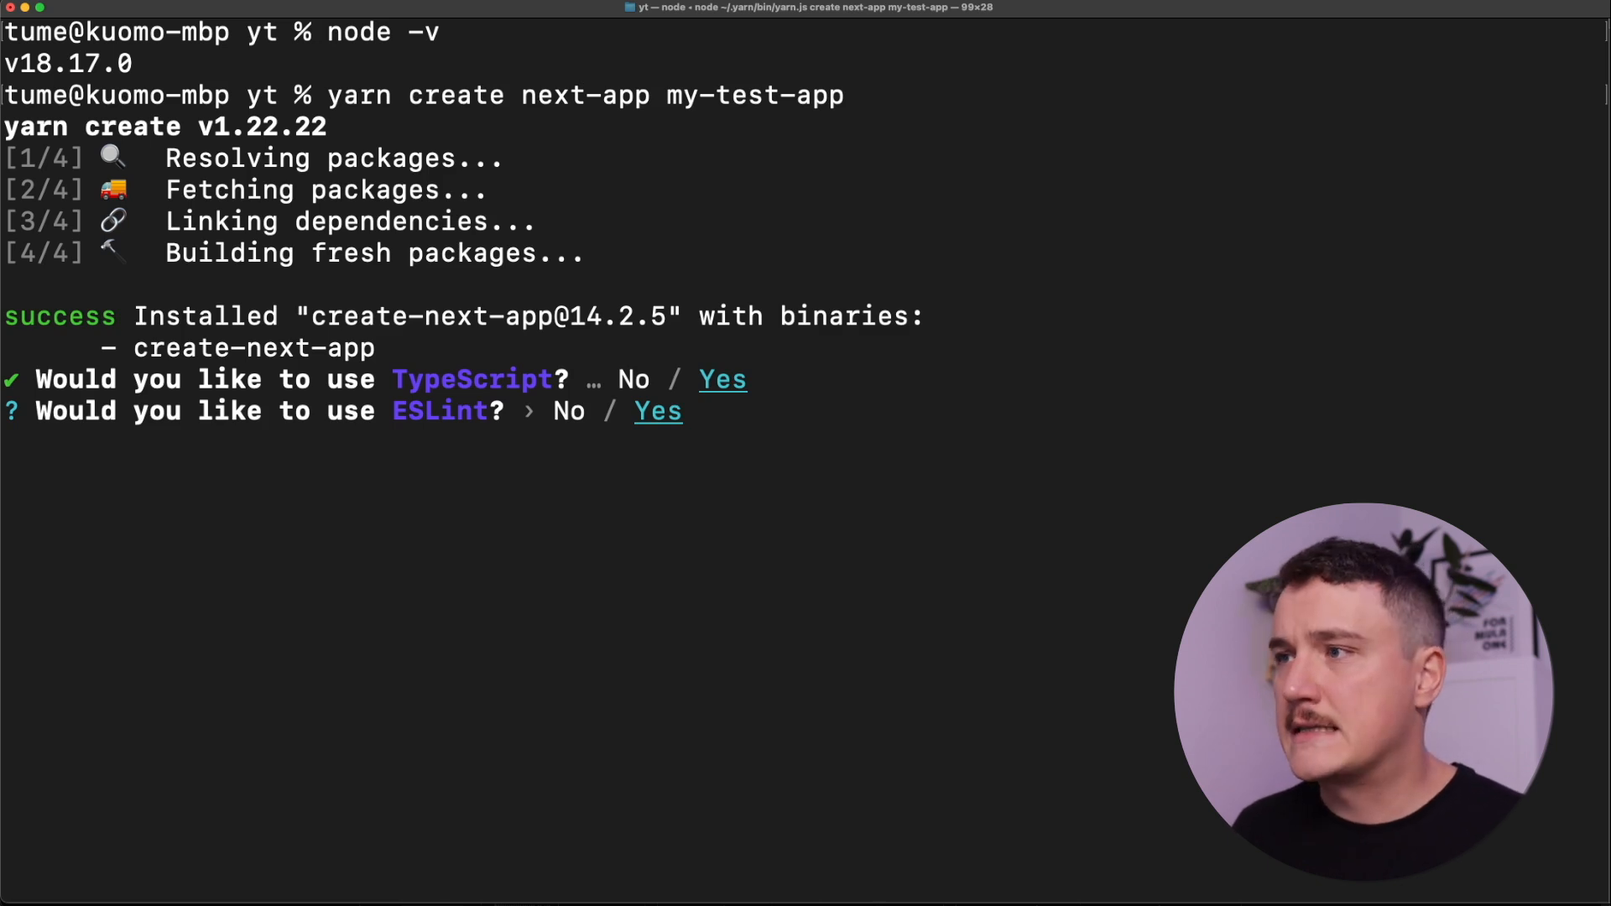
pyautogui.press('enter')
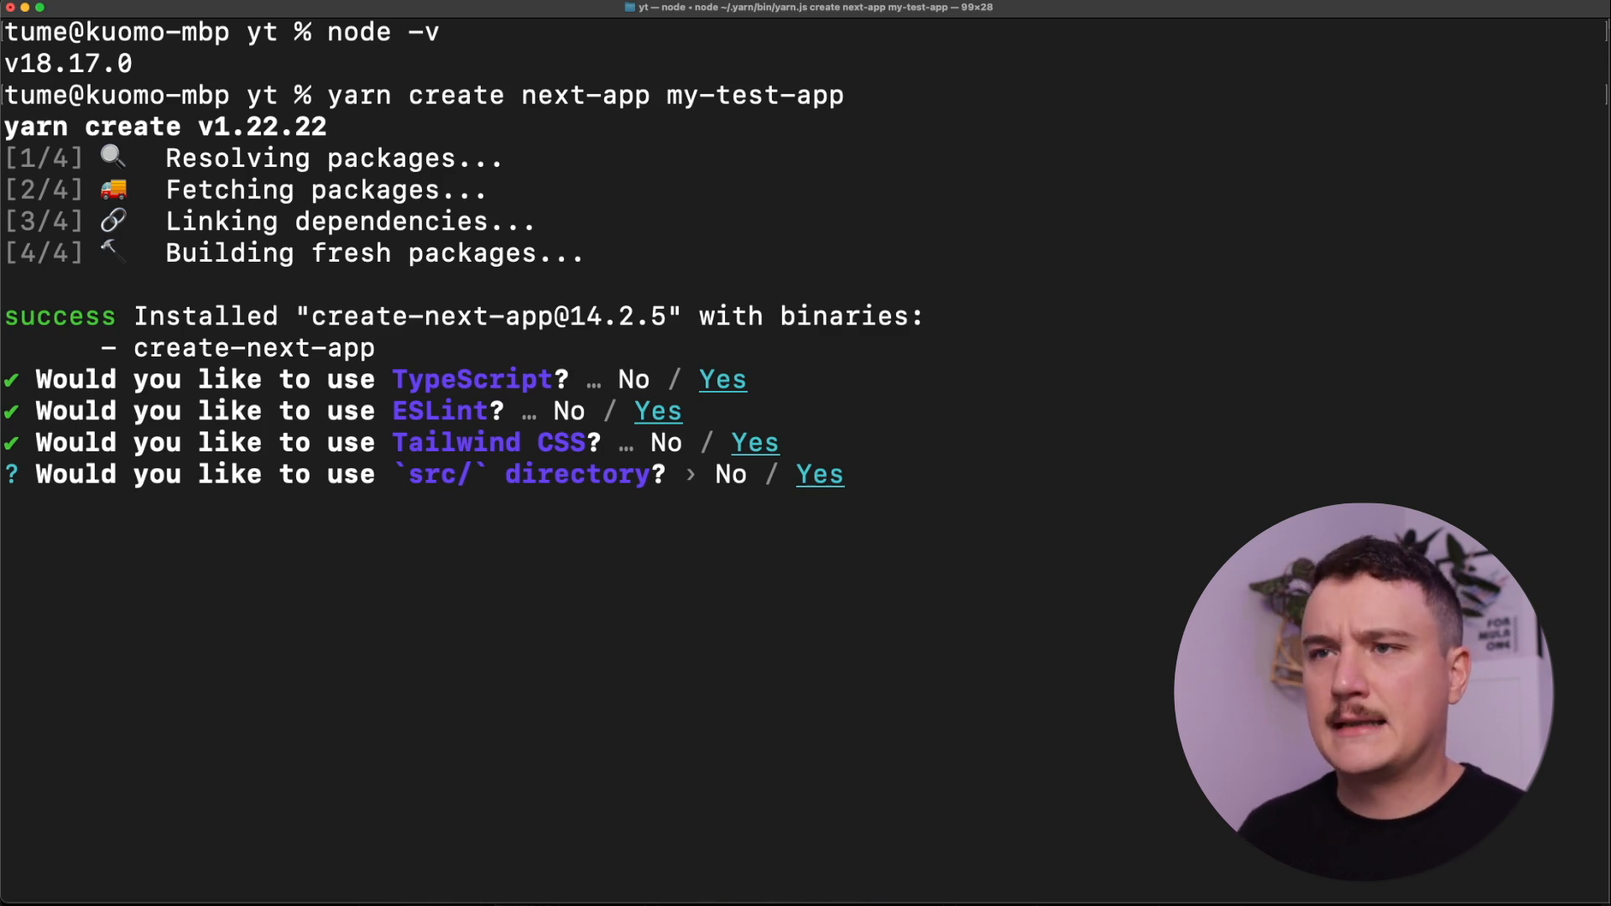
# Step: Accept the src/ directory, App Router and custom alias prompts, entering alias my-awesome-app/*
pyautogui.press('Return')
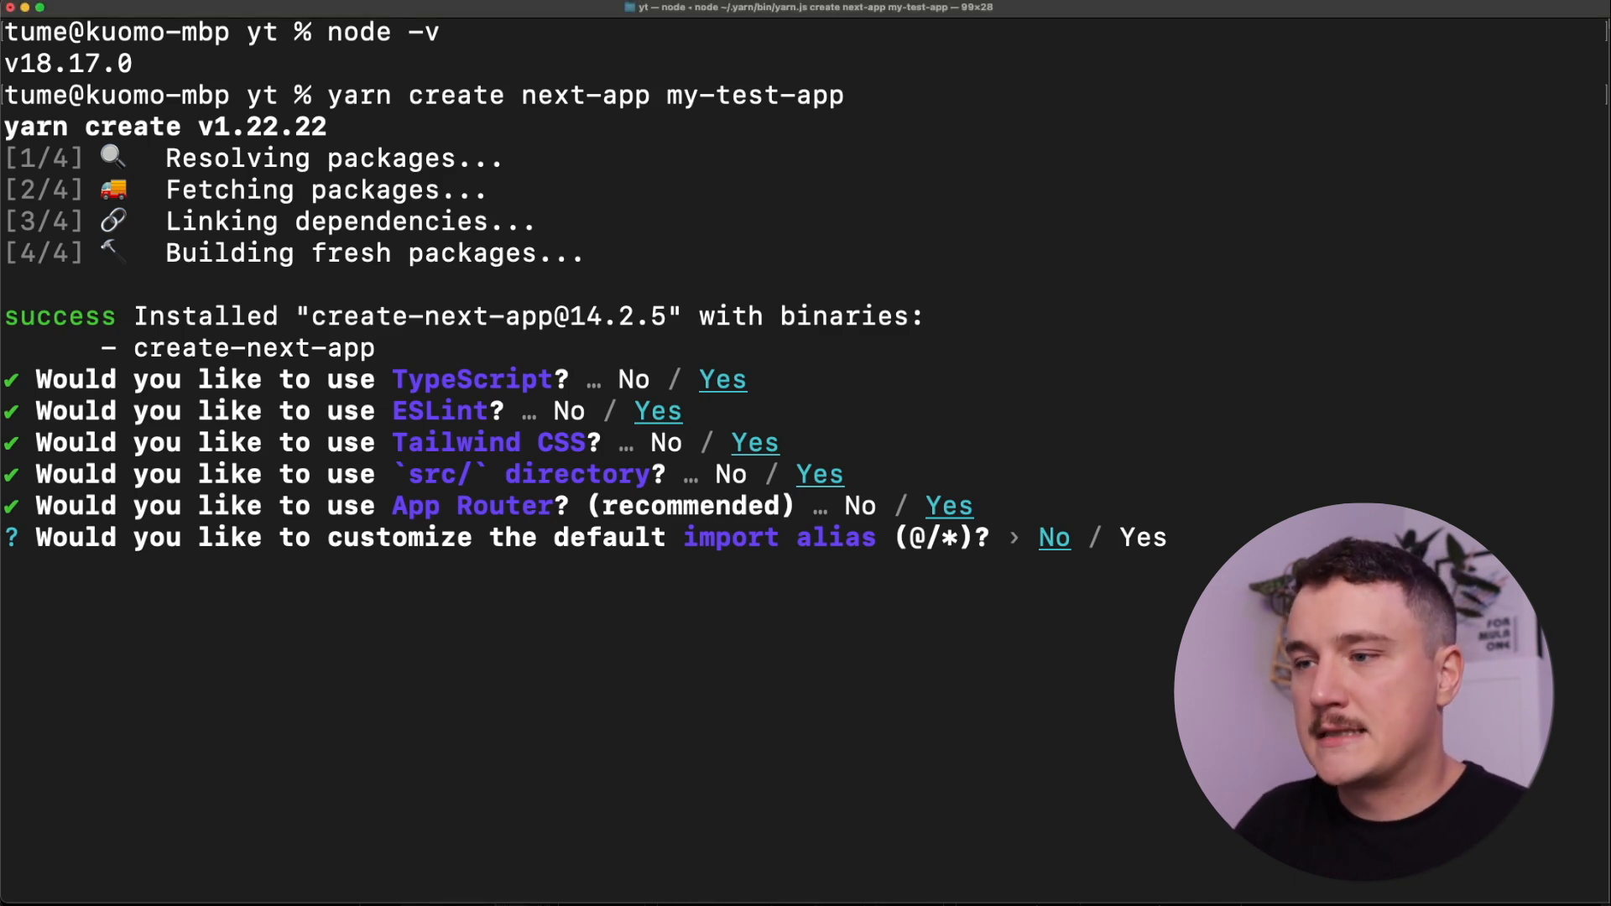
pyautogui.write('the-app/*')
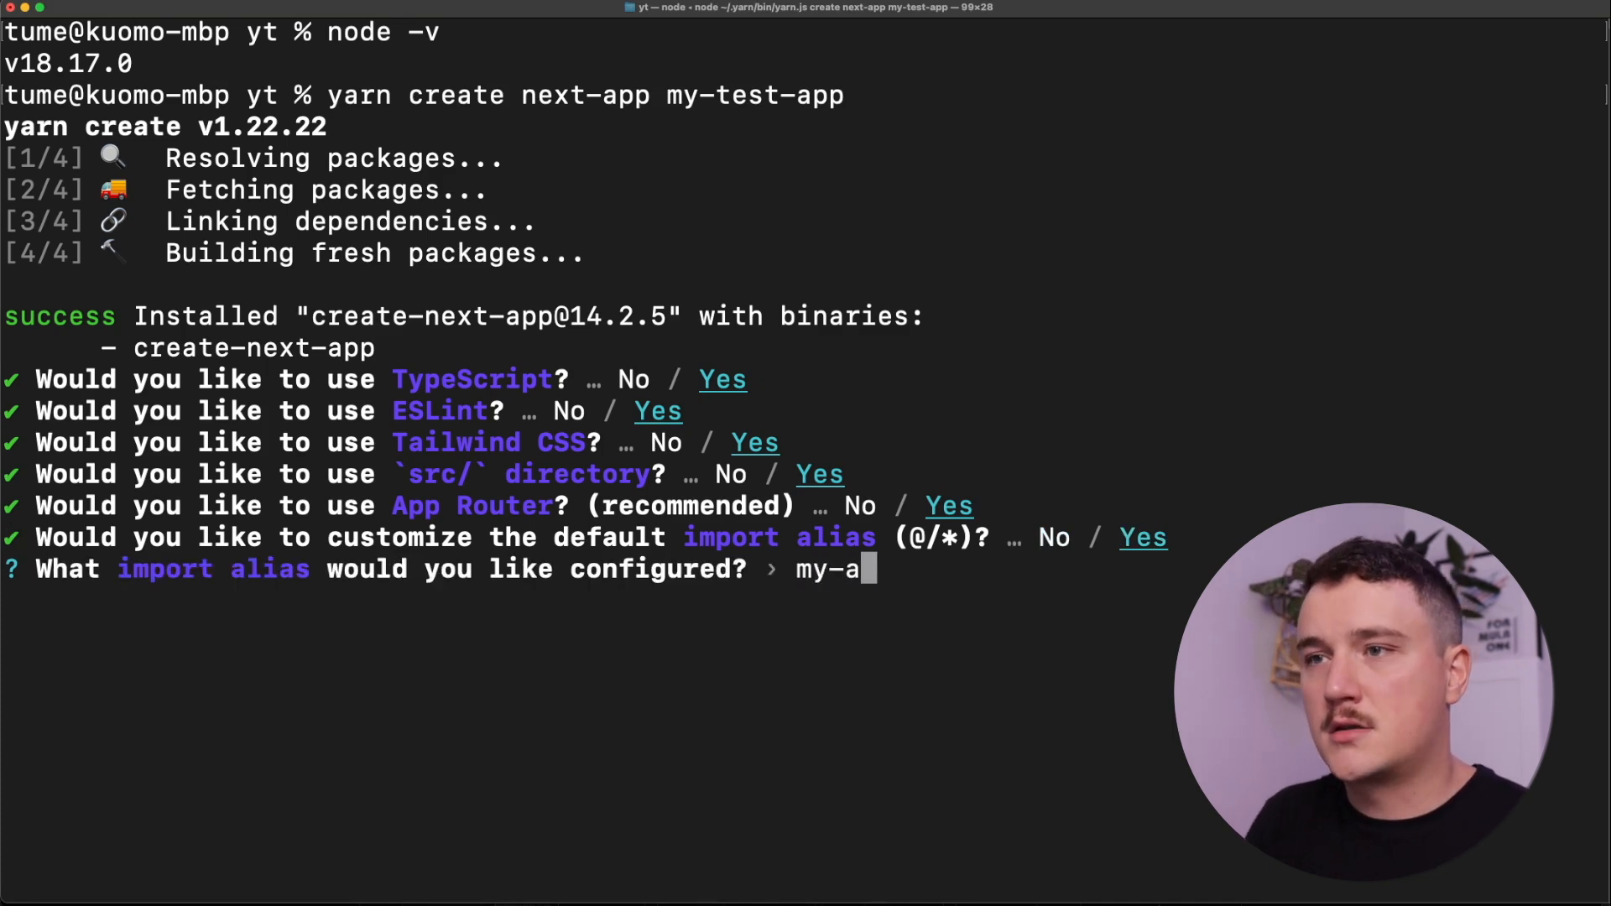
pyautogui.write('wesome-app')
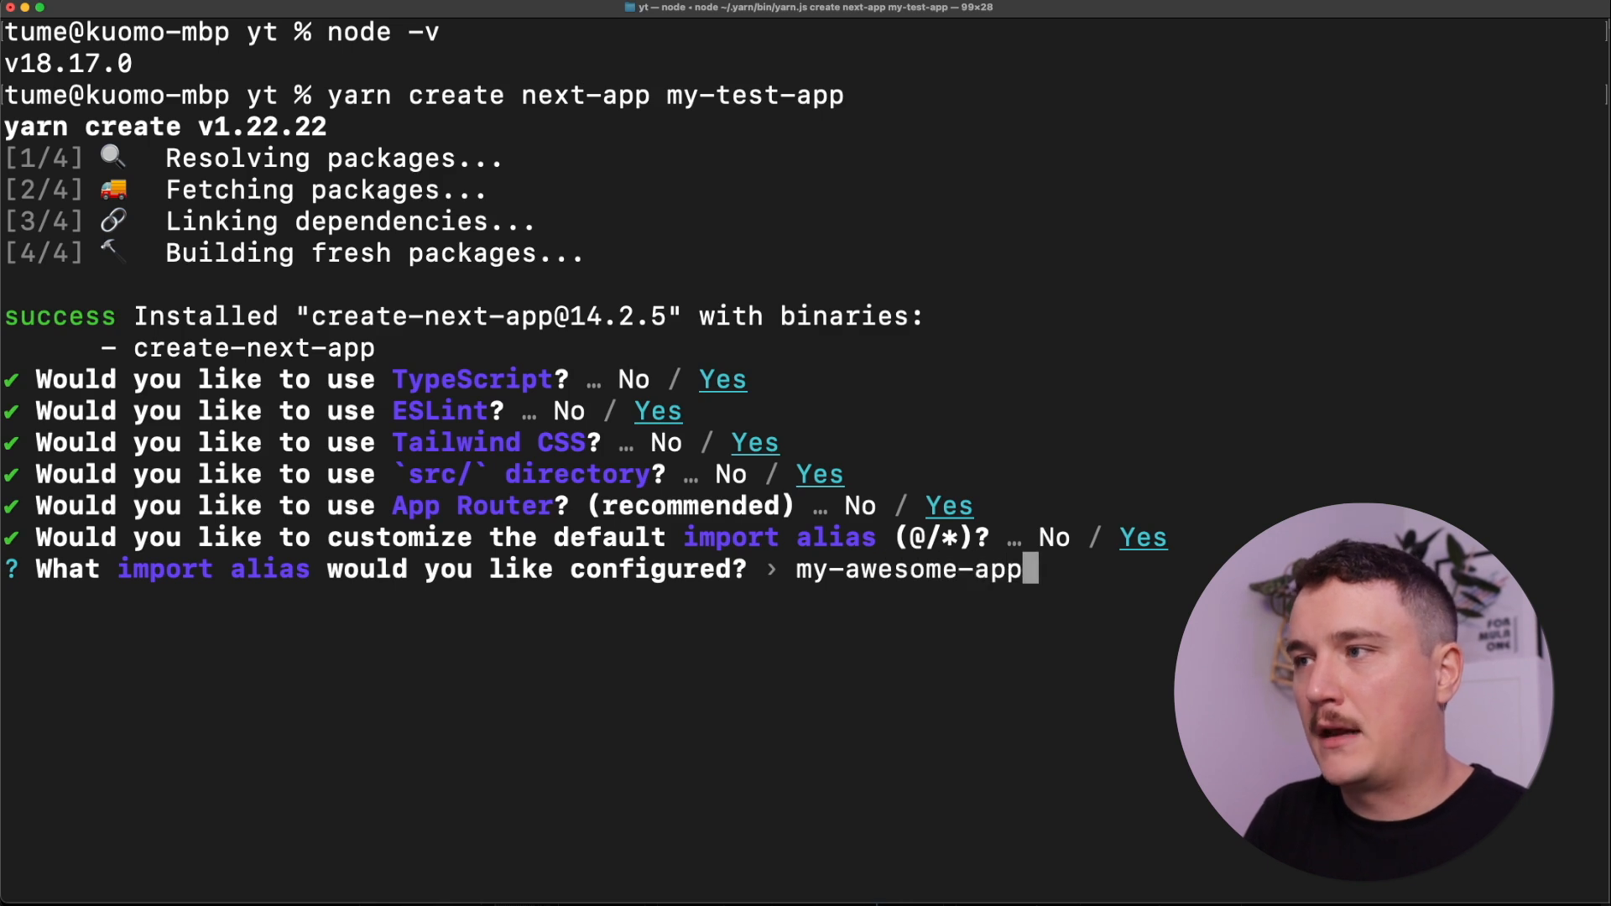
pyautogui.write('/')
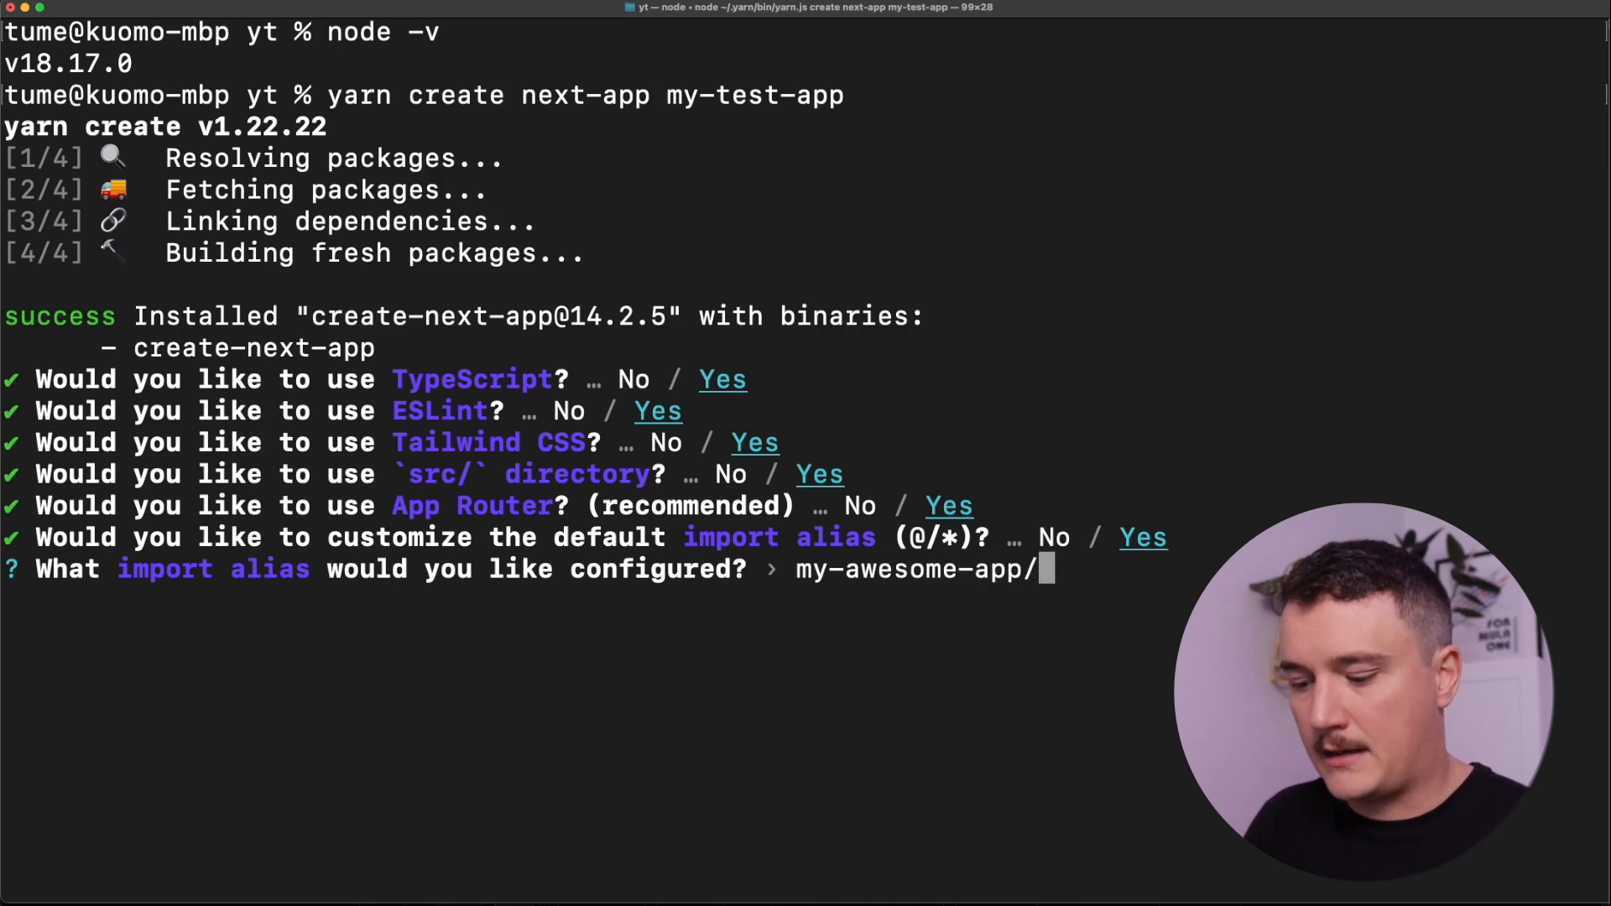
pyautogui.write('*')
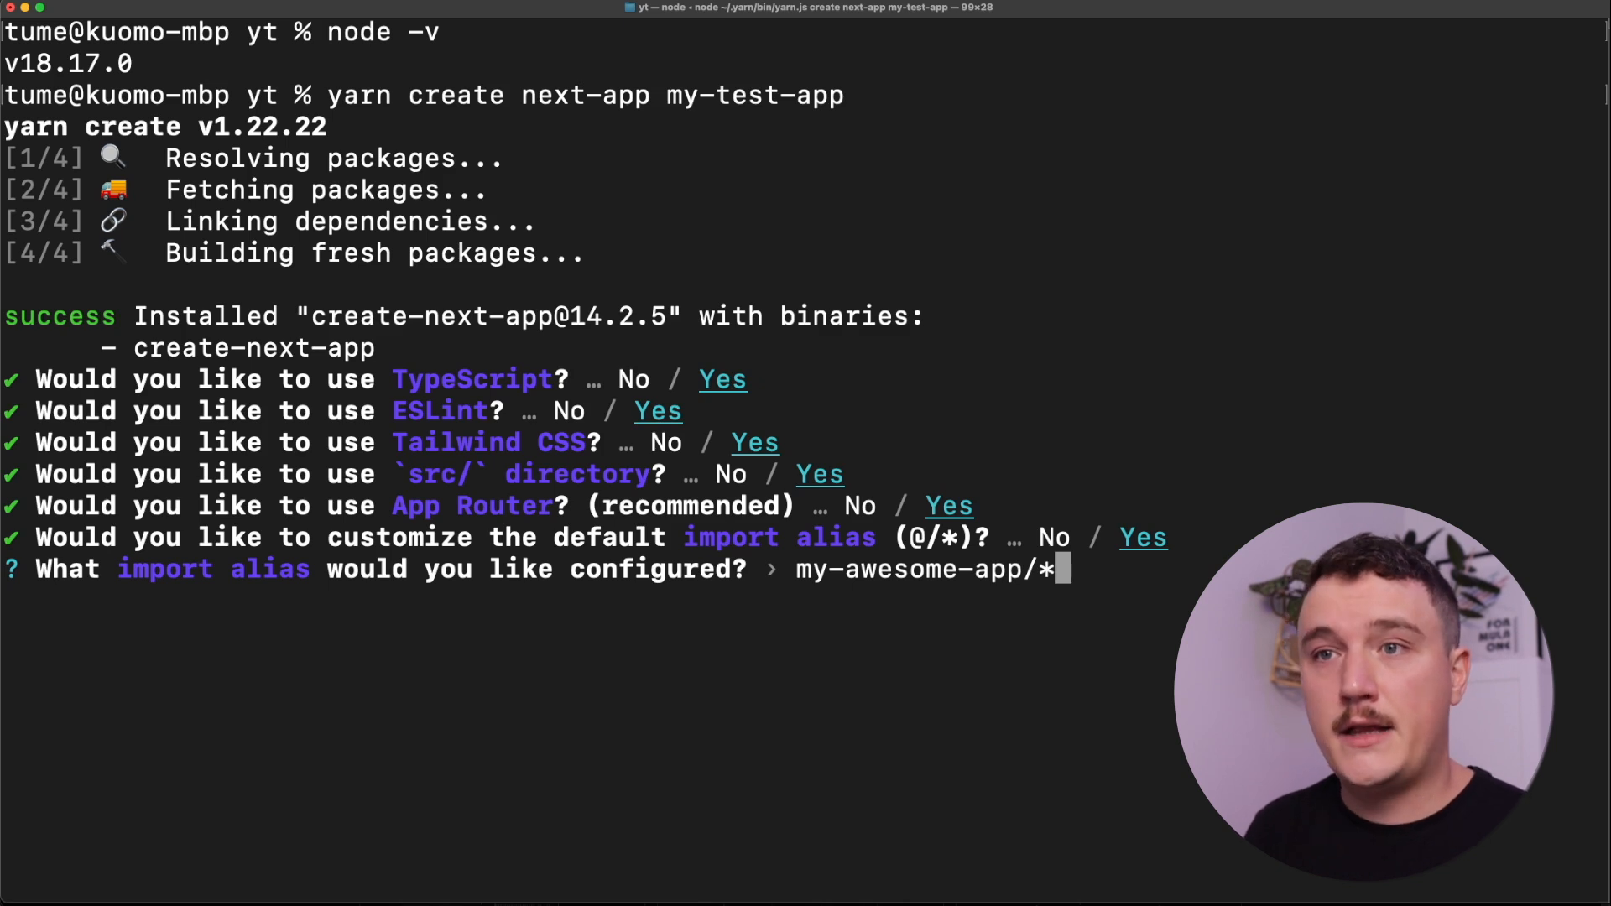
# Step: Submit the my-awesome-app/* alias to finish setup and open my-test-app in VS Code
pyautogui.press('enter')
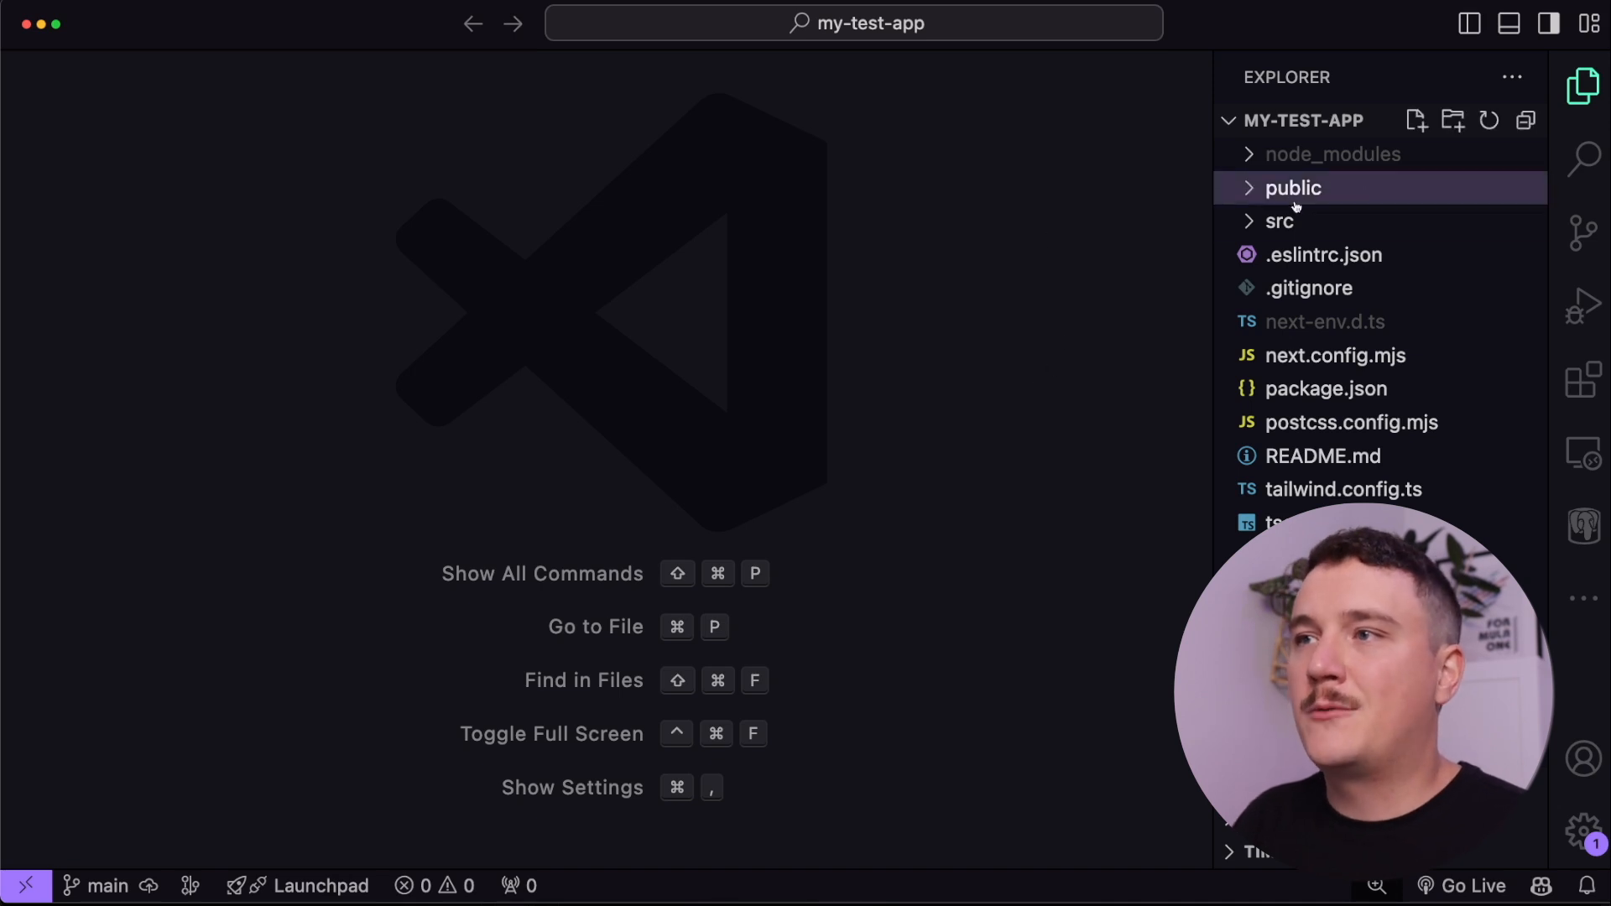
# Step: Expand src/app in the Explorer and open page.tsx
pyautogui.click(1278, 221)
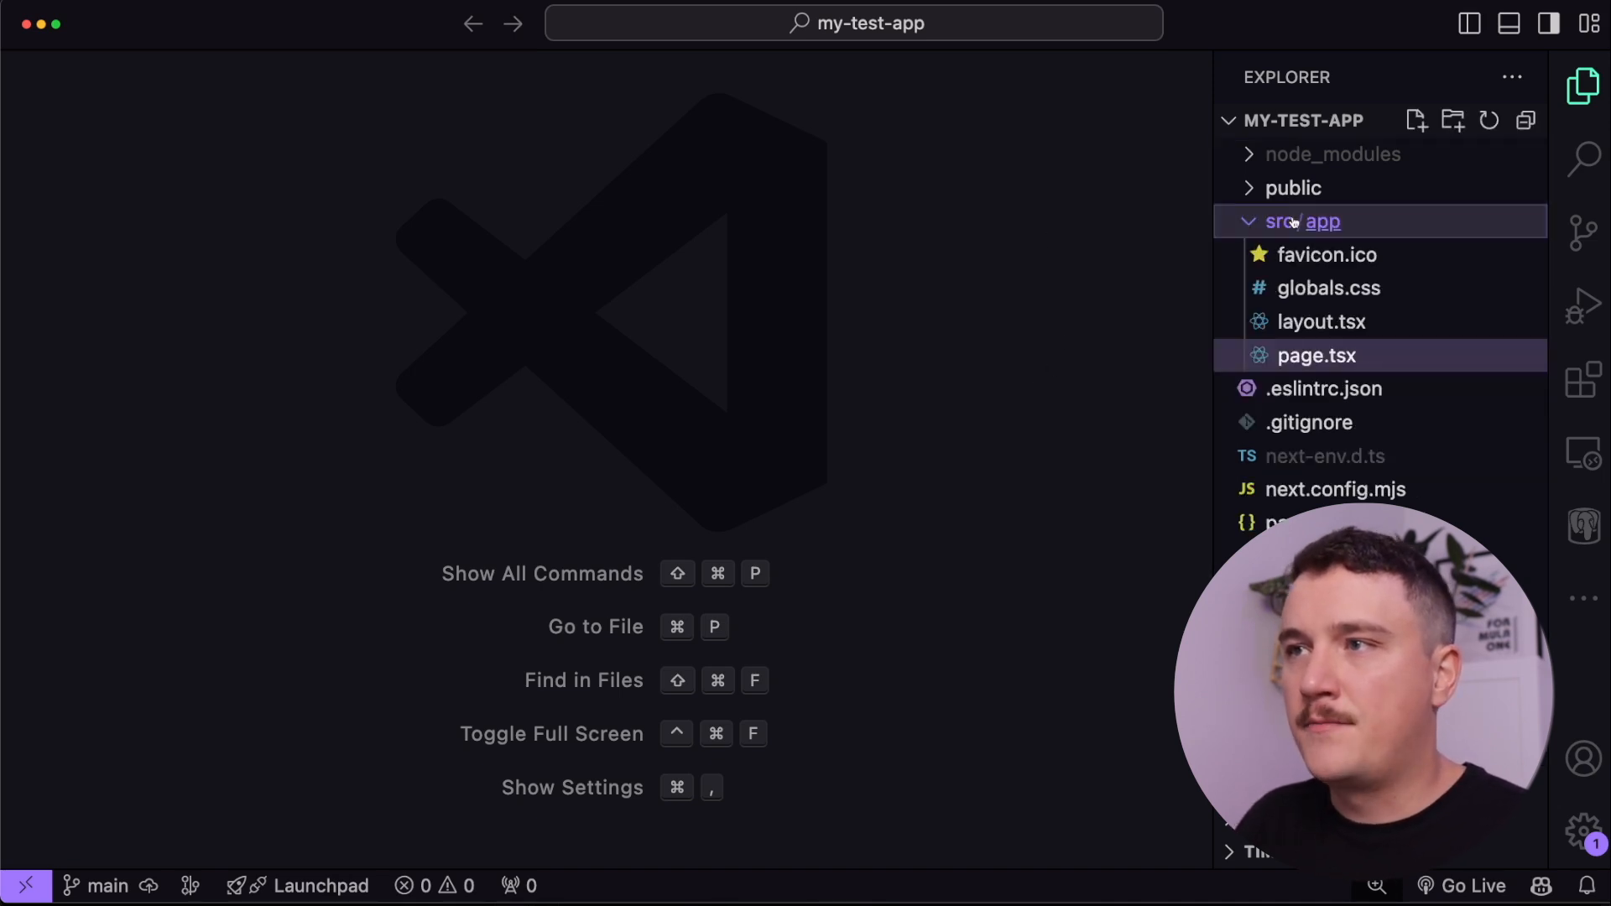
pyautogui.click(1305, 220)
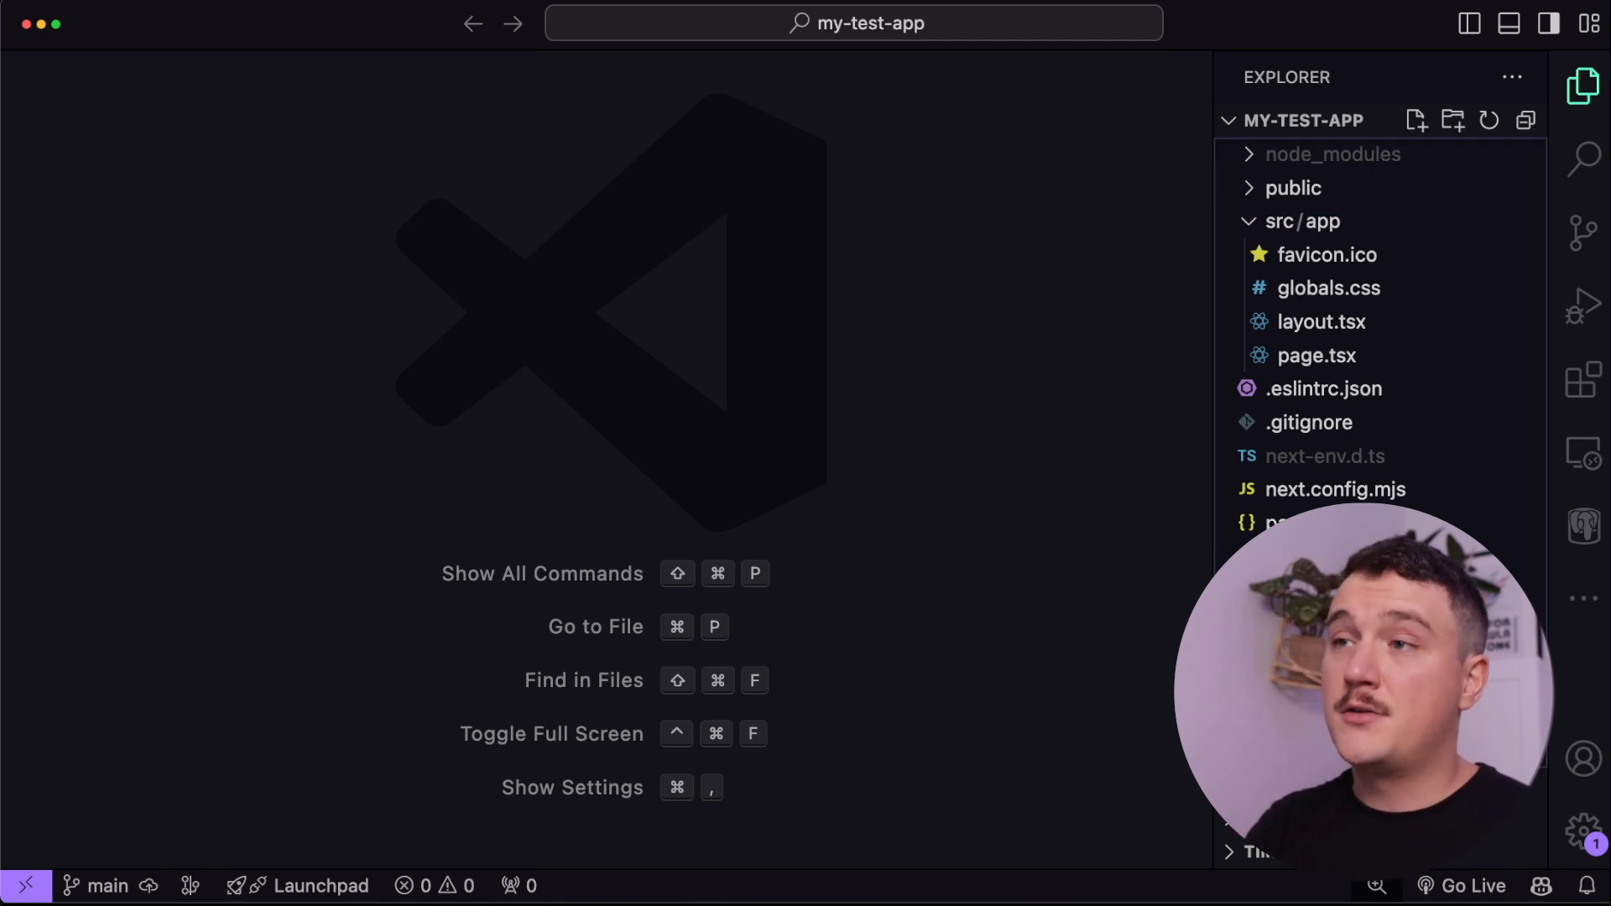
pyautogui.click(1301, 221)
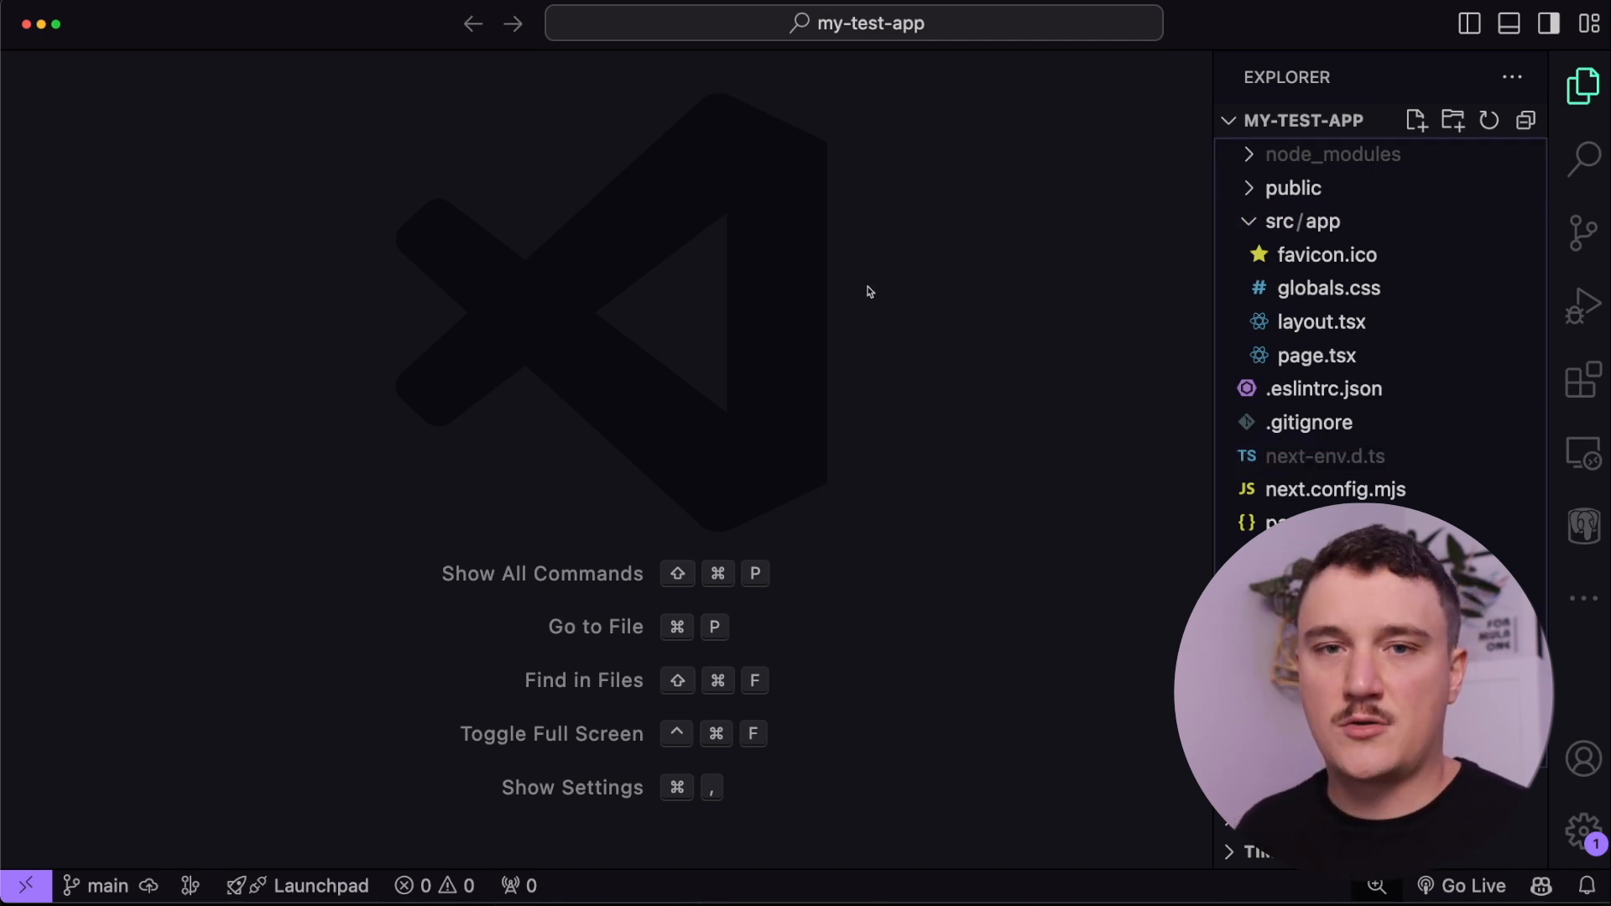
pyautogui.moveTo(933, 329)
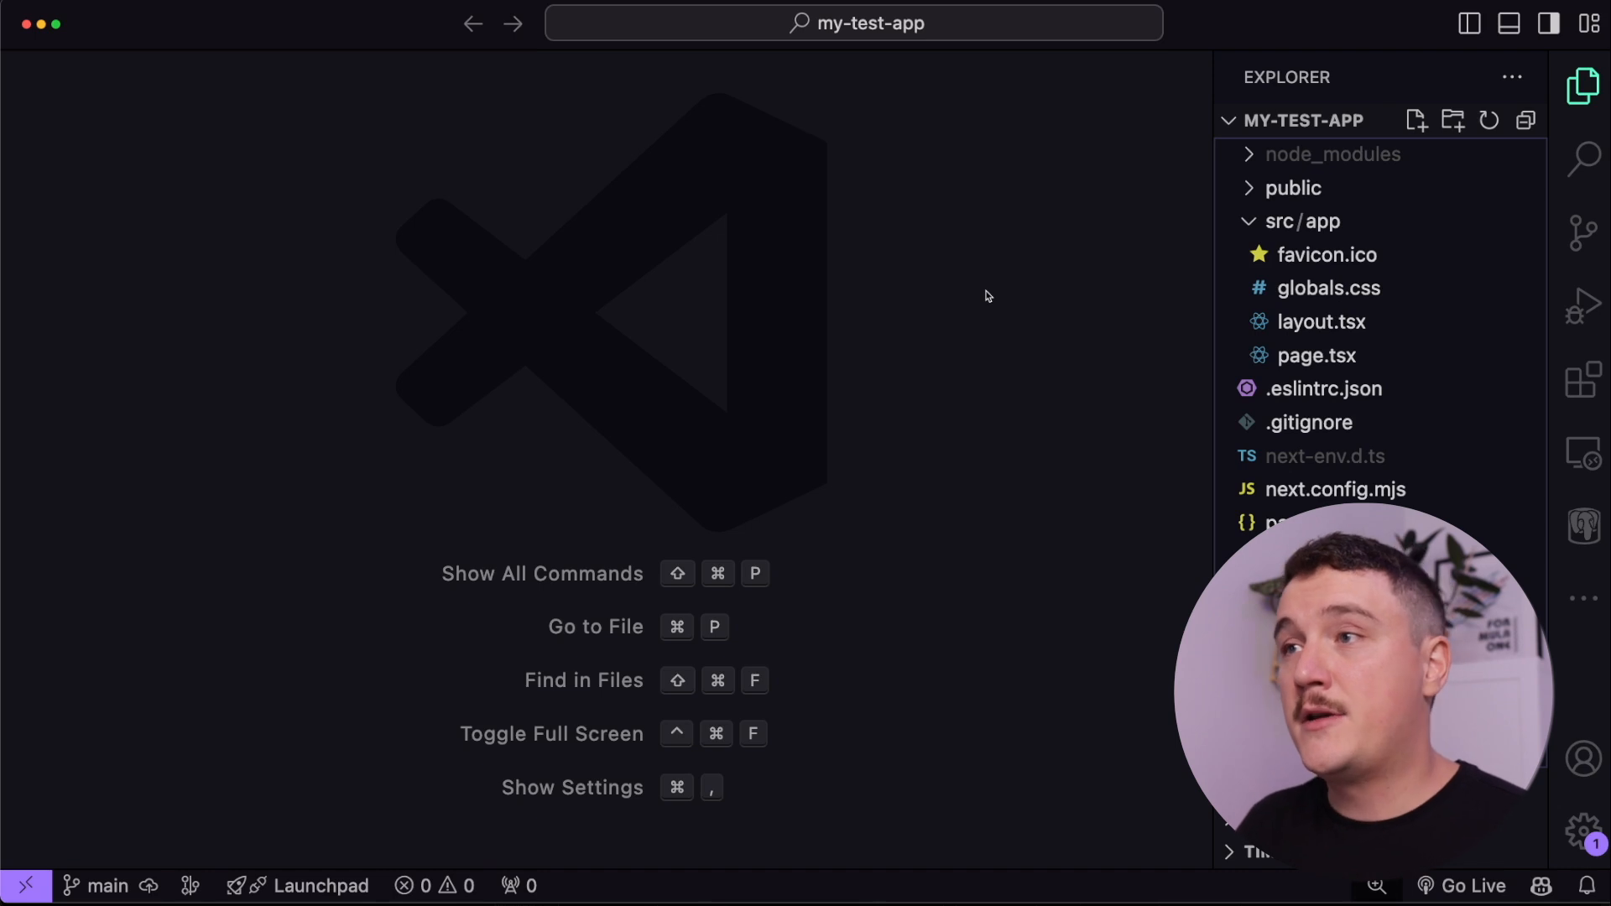
pyautogui.click(1302, 221)
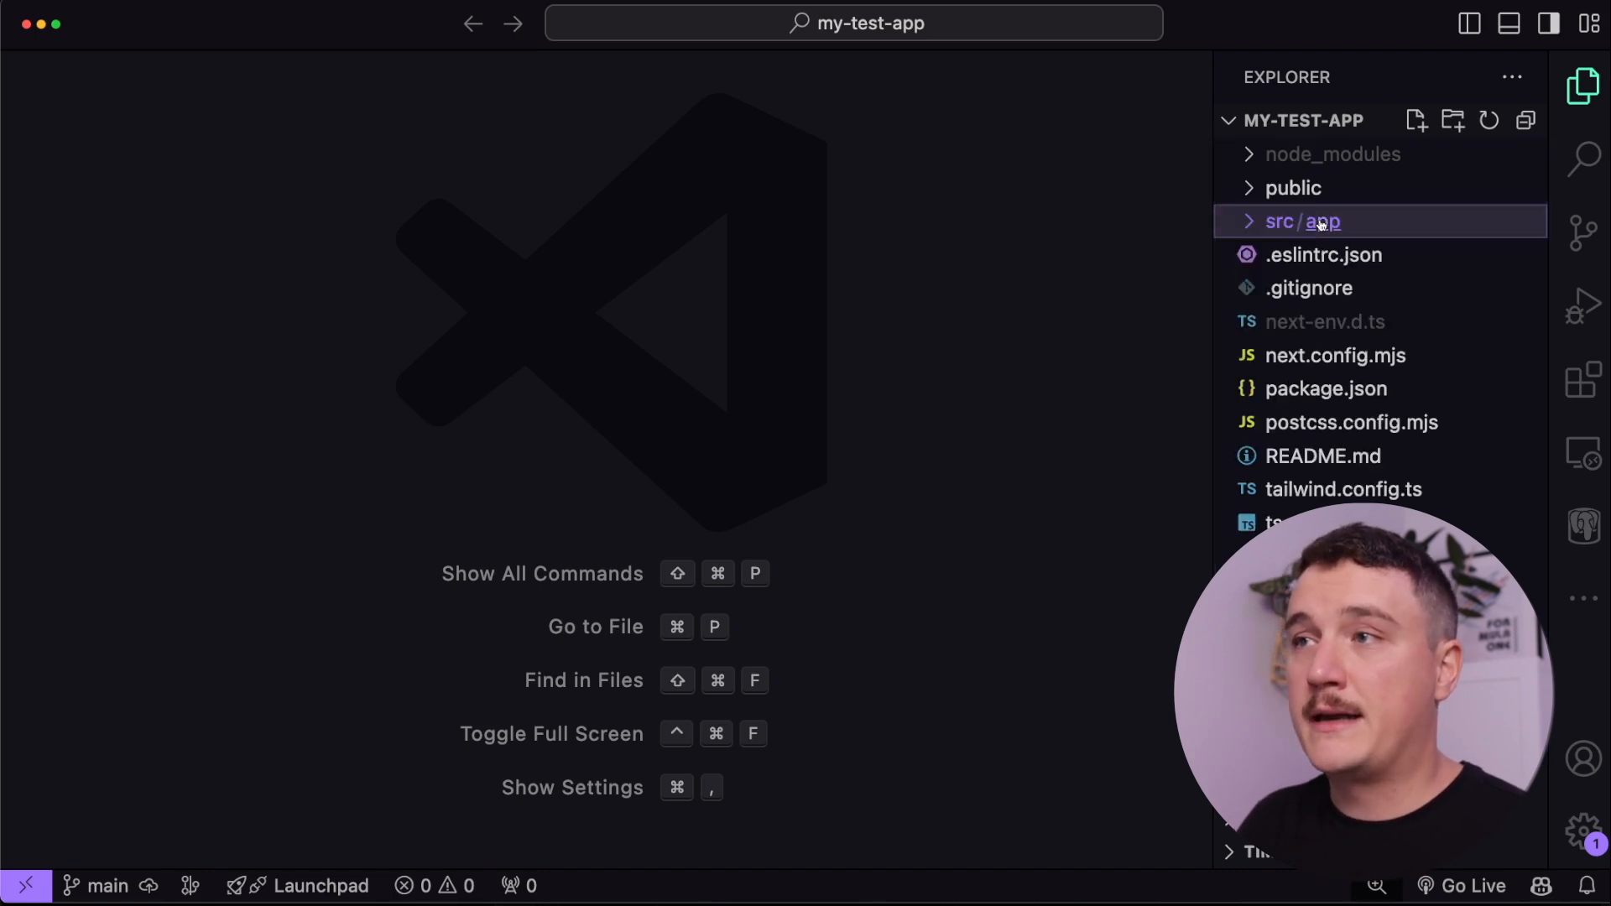
pyautogui.click(1301, 221)
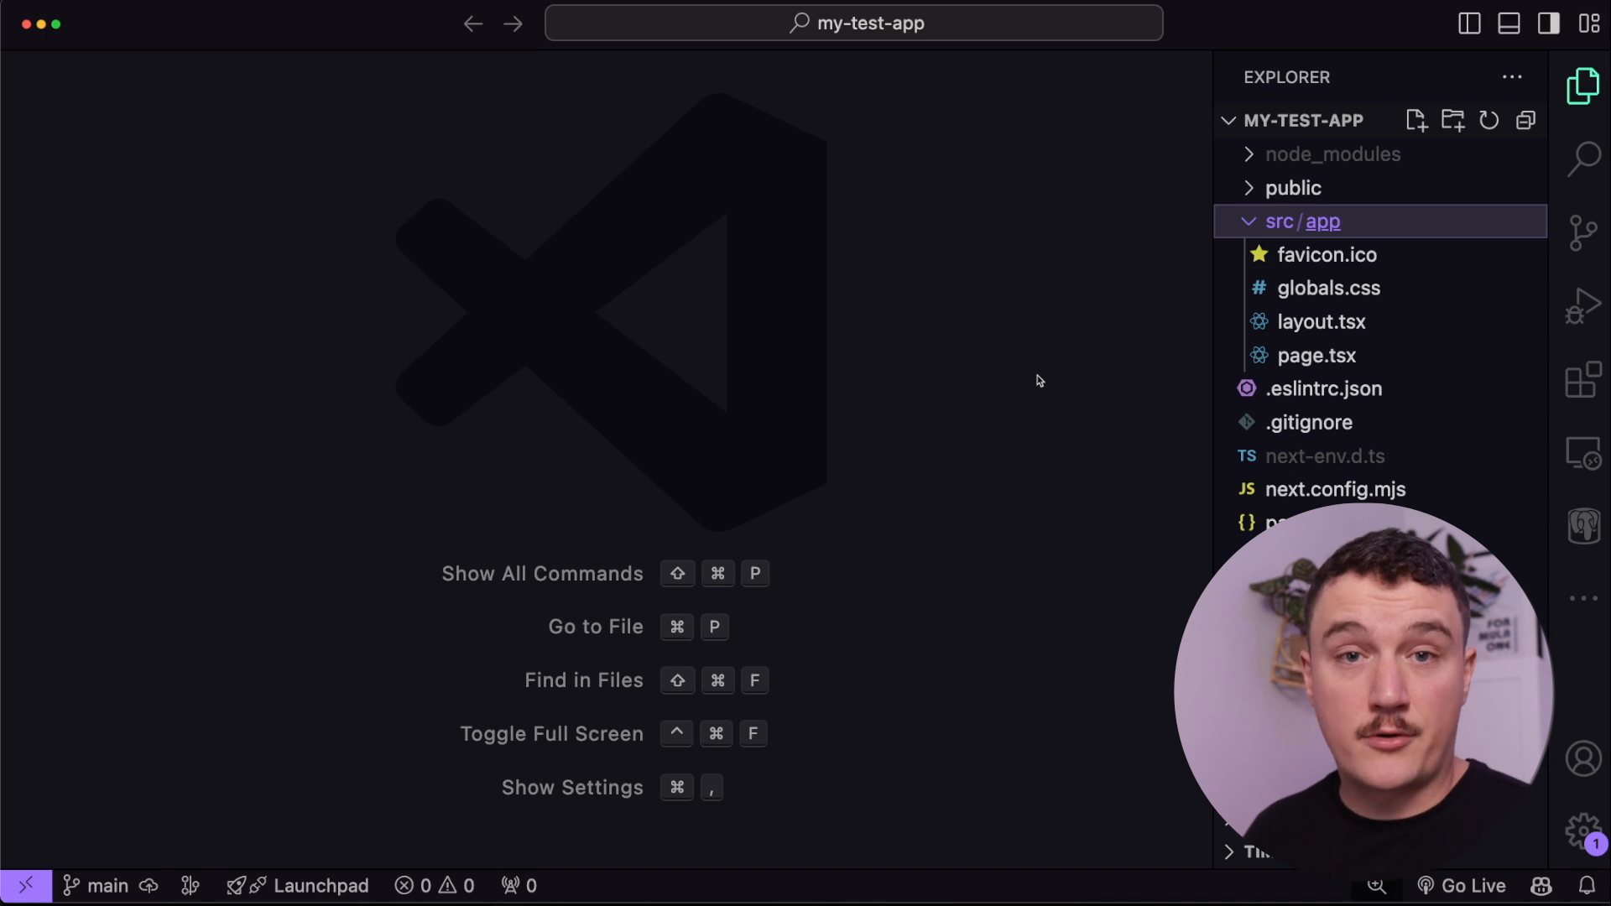
pyautogui.click(1326, 253)
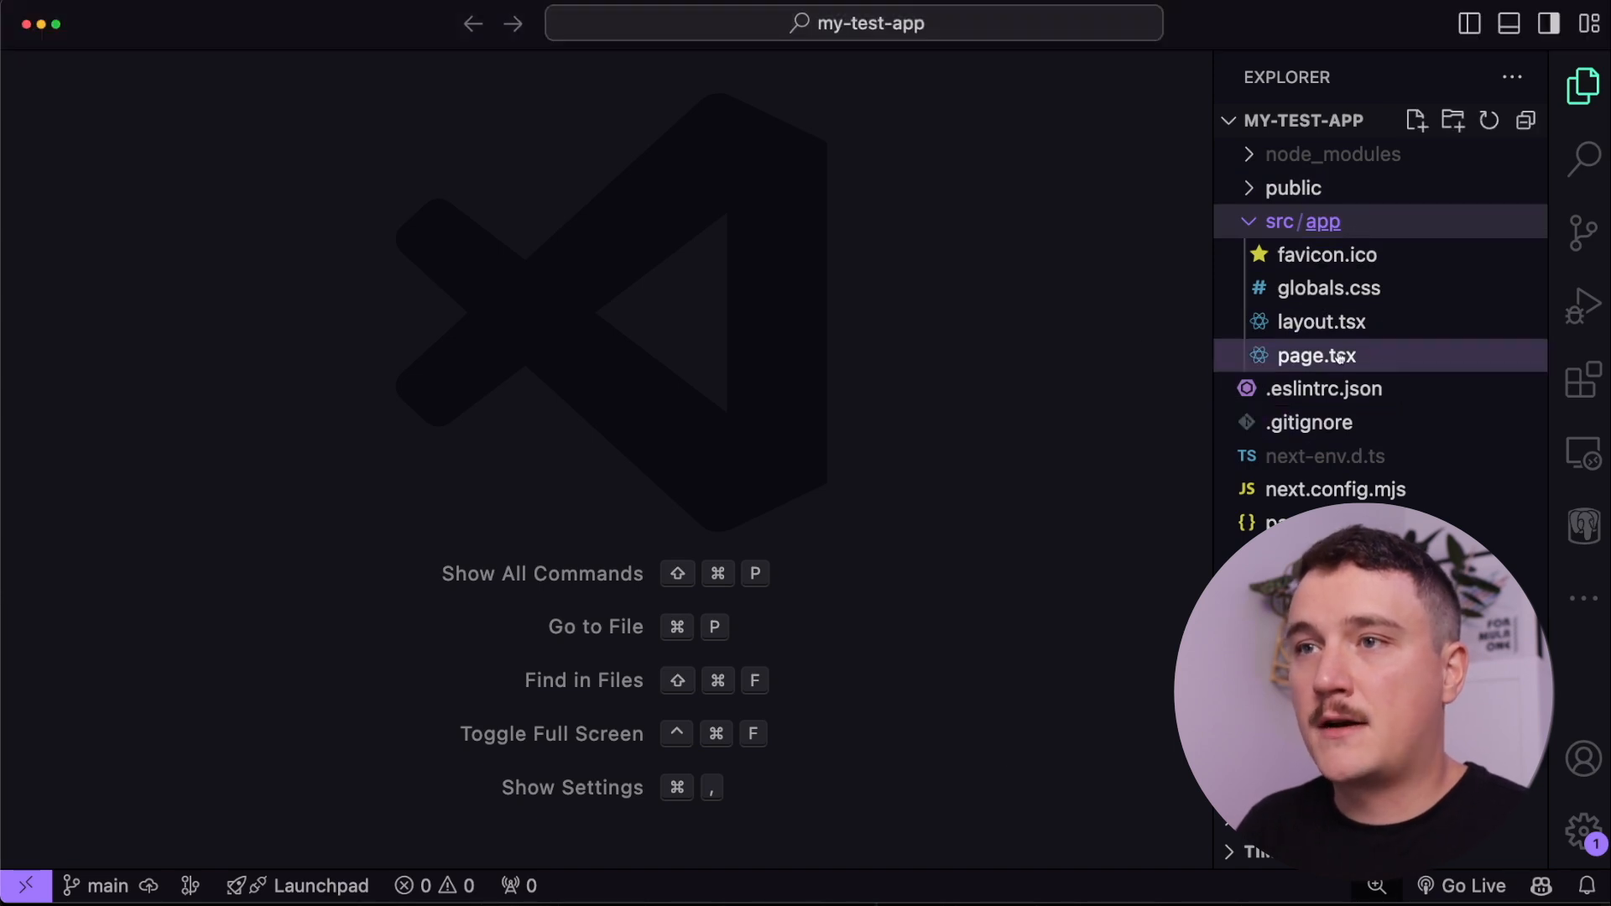
pyautogui.click(1317, 354)
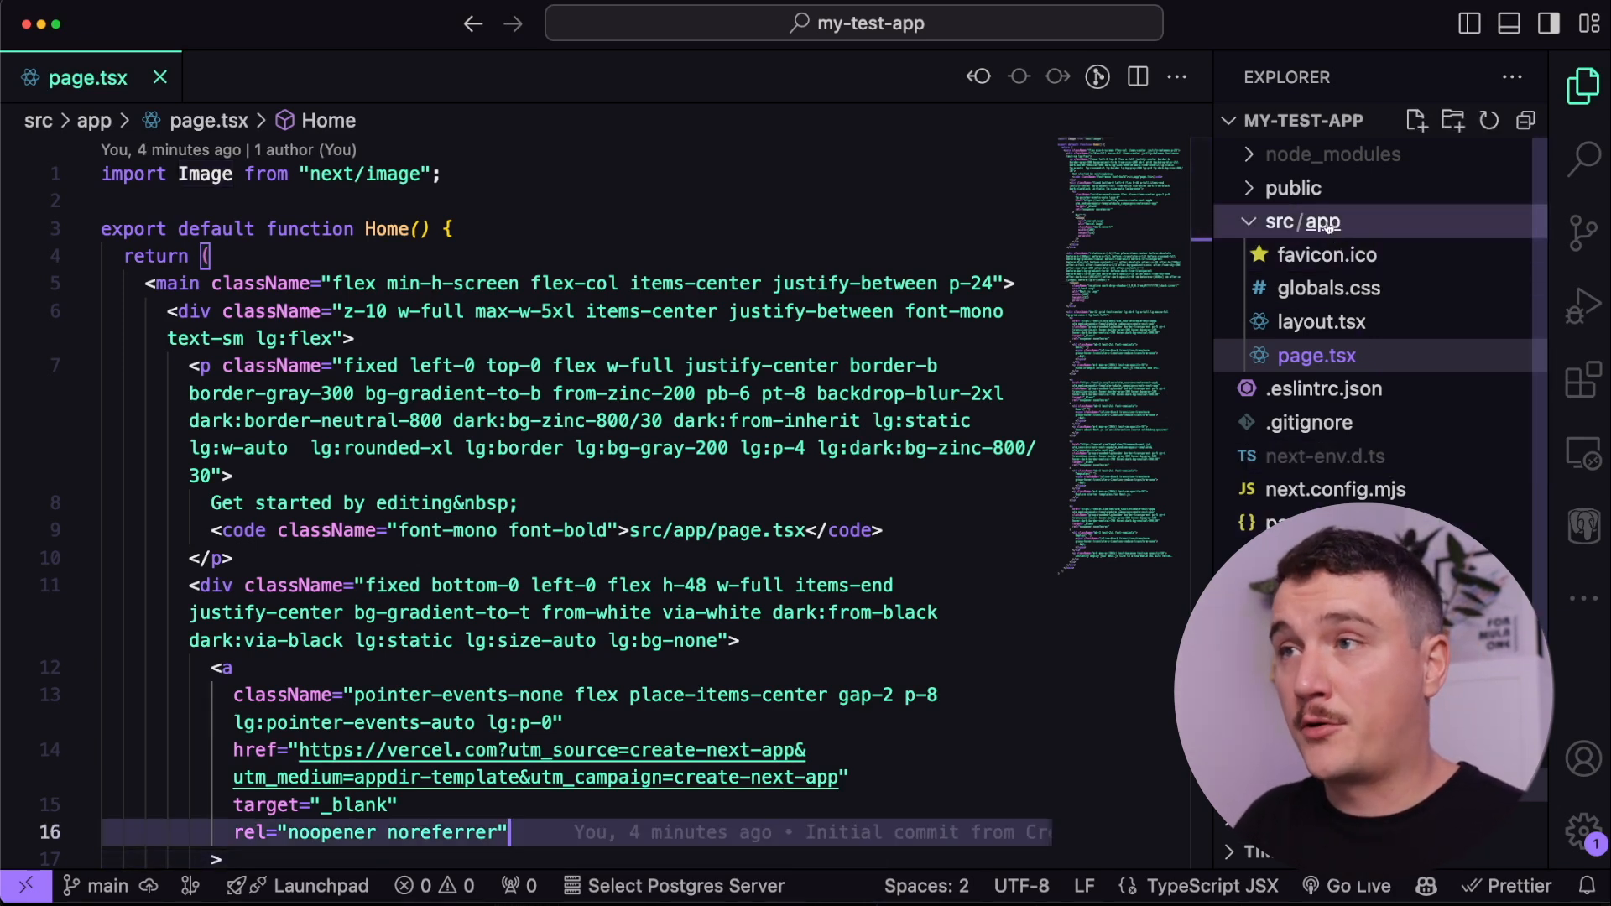
# Step: Create src/components/Hello.tsx returning a Hello World heading, then return to page.tsx
pyautogui.rightClick(1302, 220)
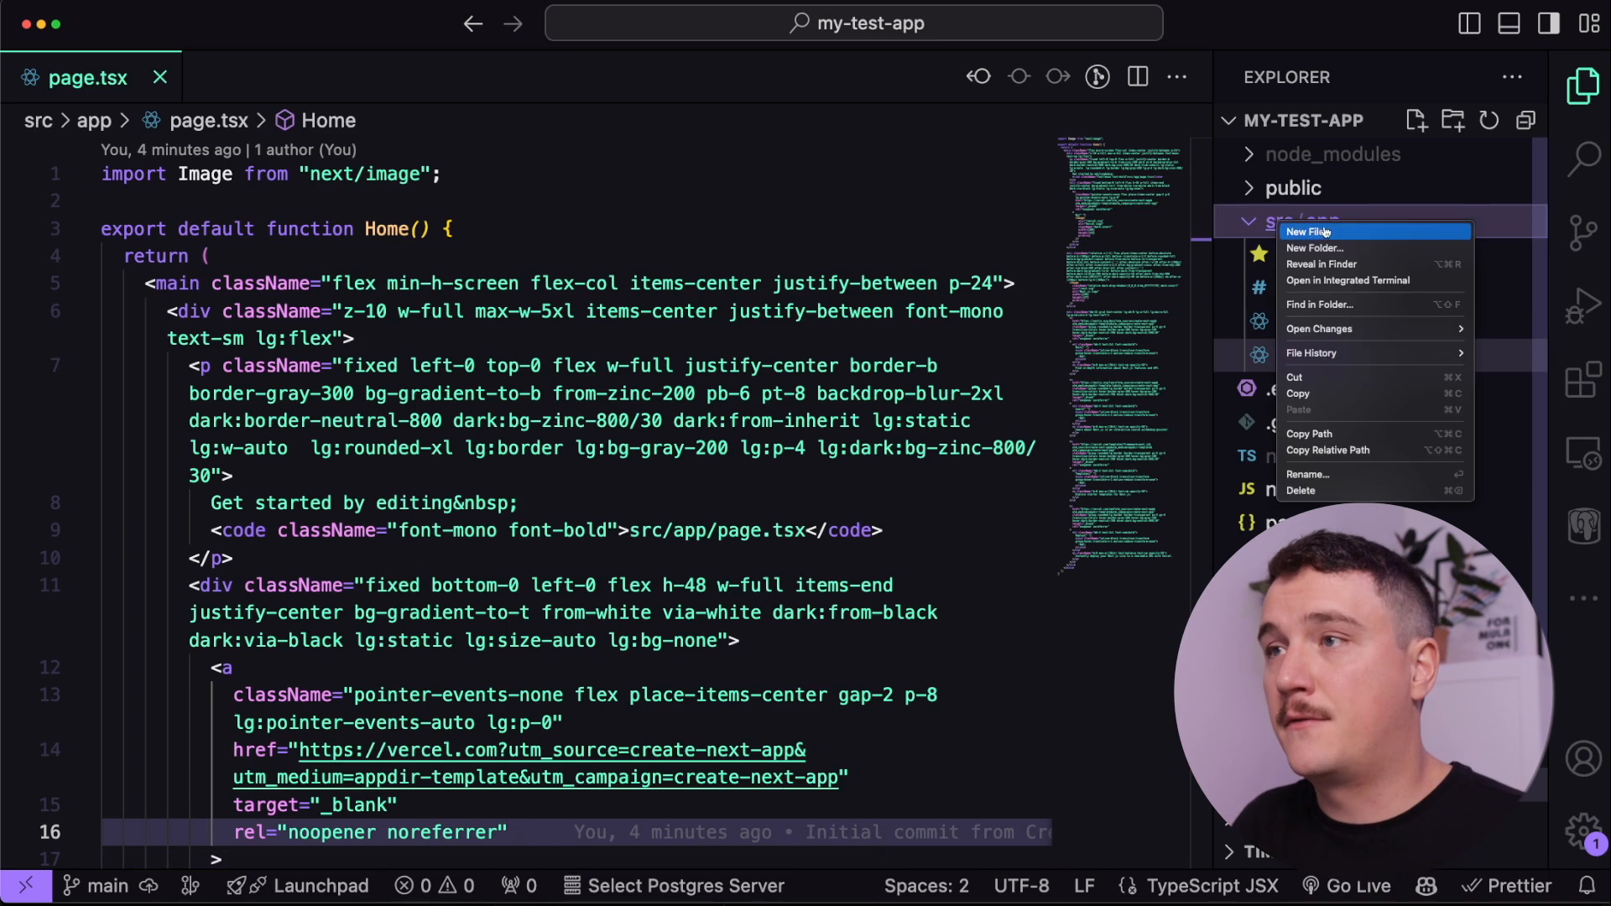
pyautogui.click(1312, 247)
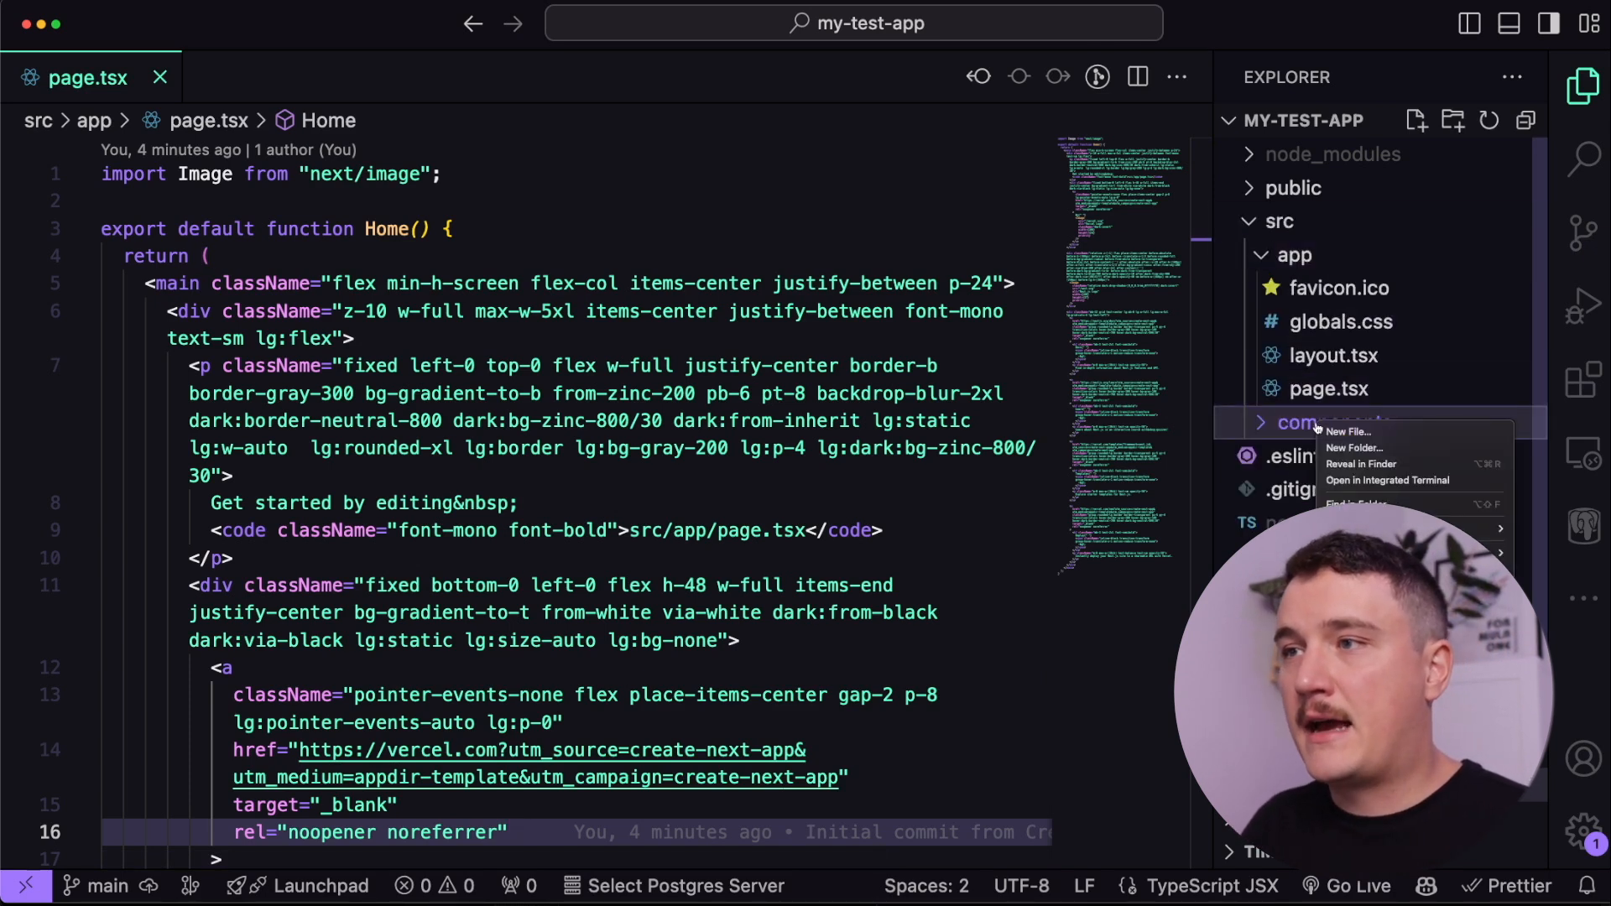
pyautogui.click(1349, 431)
pyautogui.write('Hello.tsx')
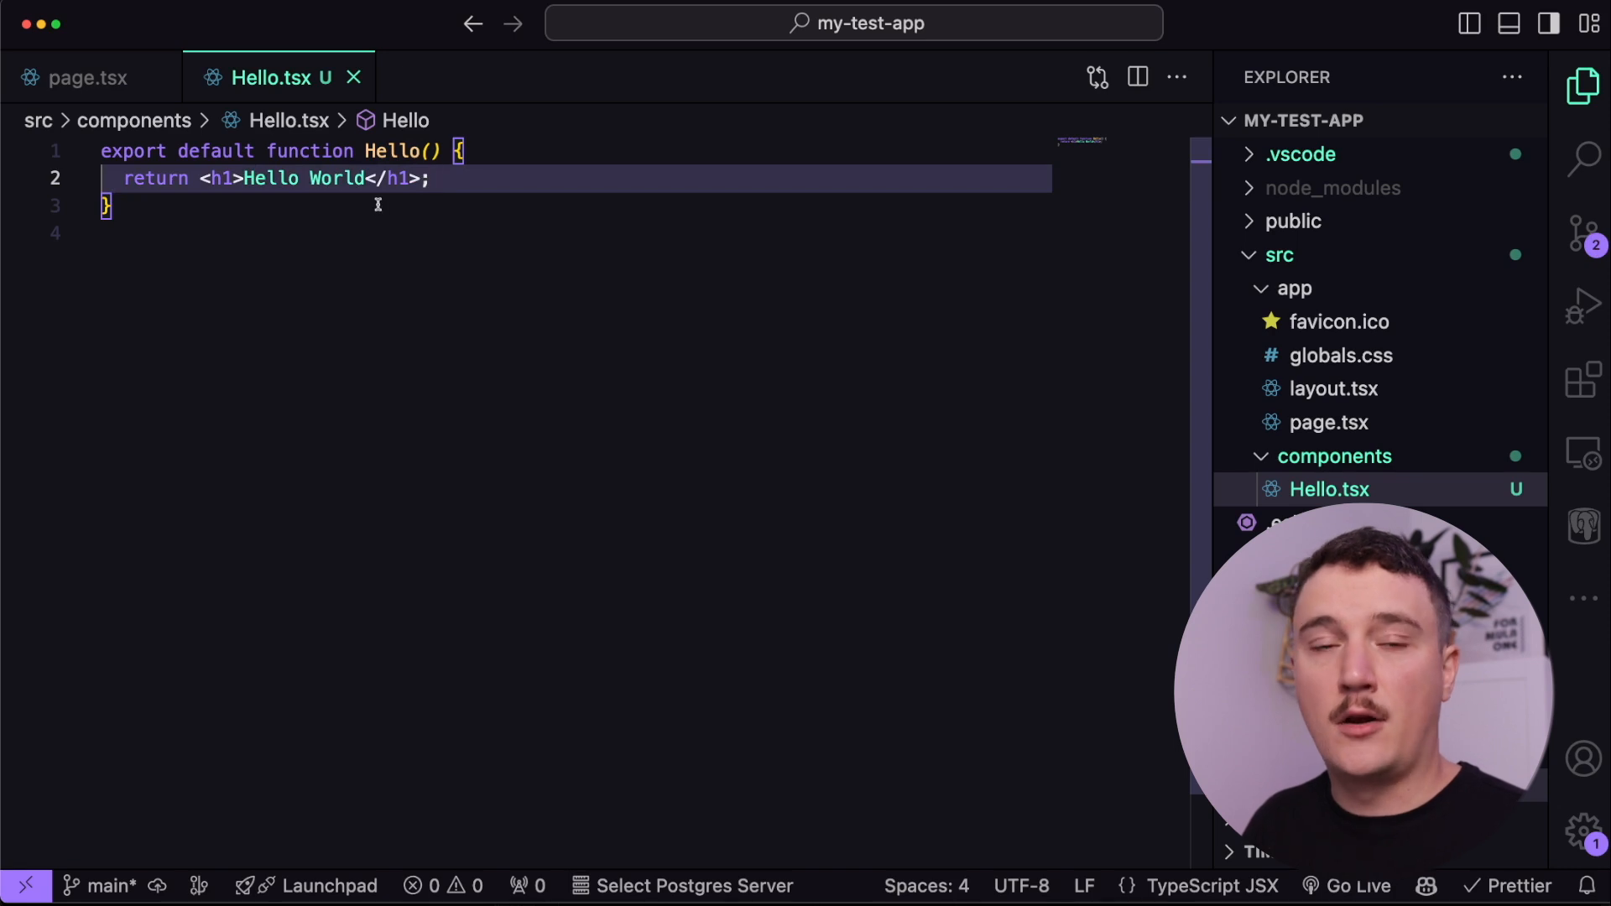
pyautogui.click(86, 78)
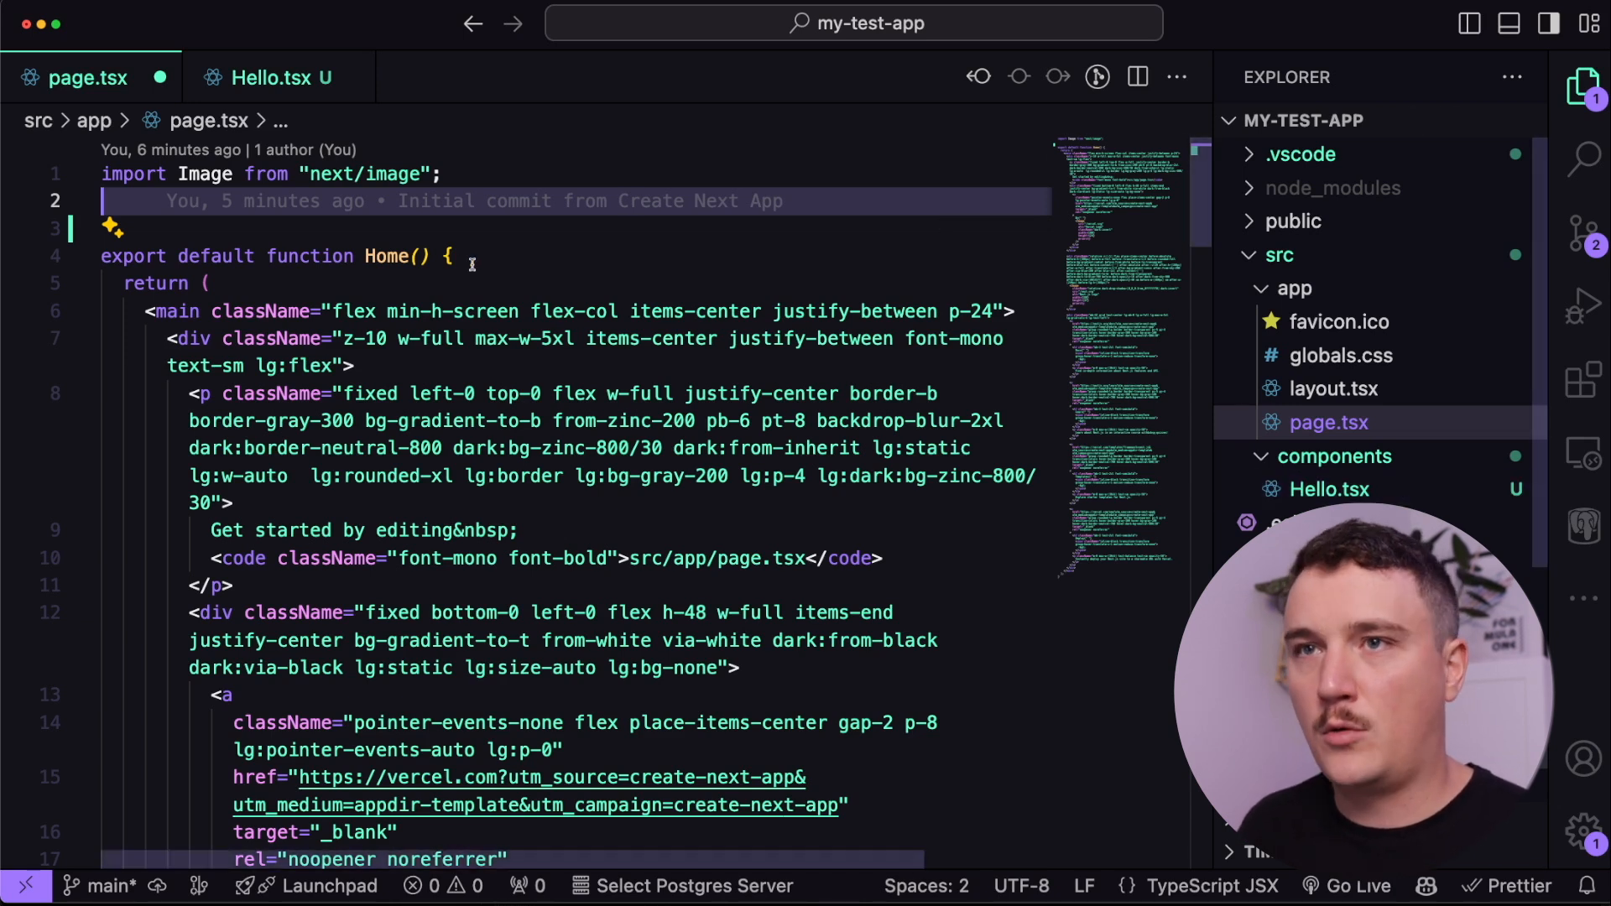
# Step: Import Hello from '../components/Hello' and Hello2 from 'my-awesome-app/components/Hello'
pyautogui.write("import Hello from '../components/Hello';")
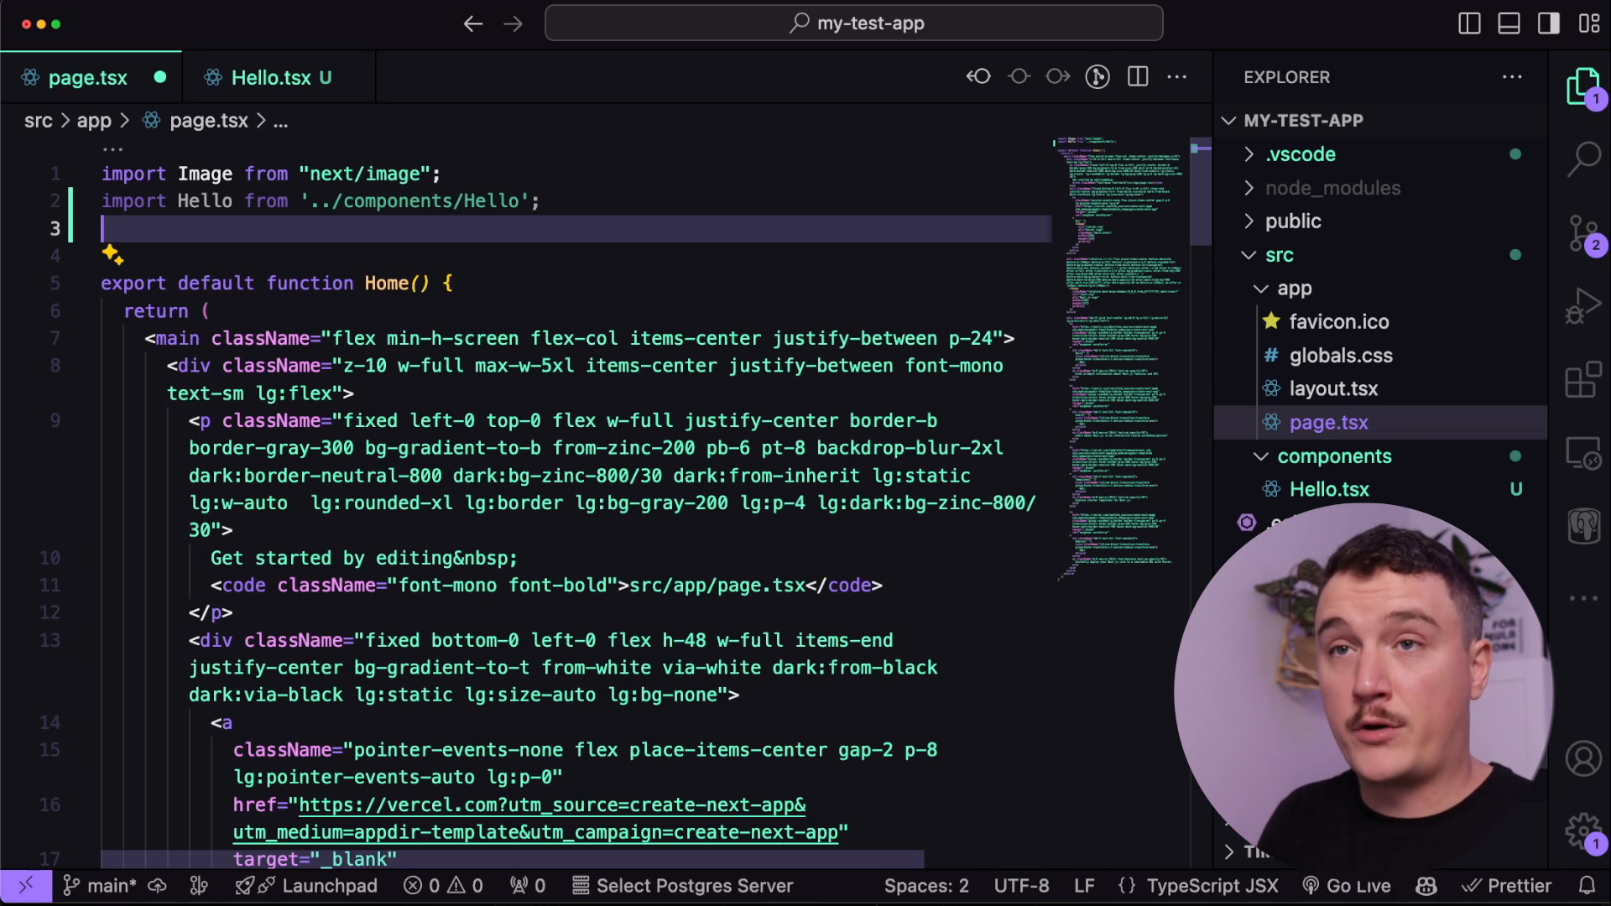
pyautogui.write('import { useEffect } from "react";')
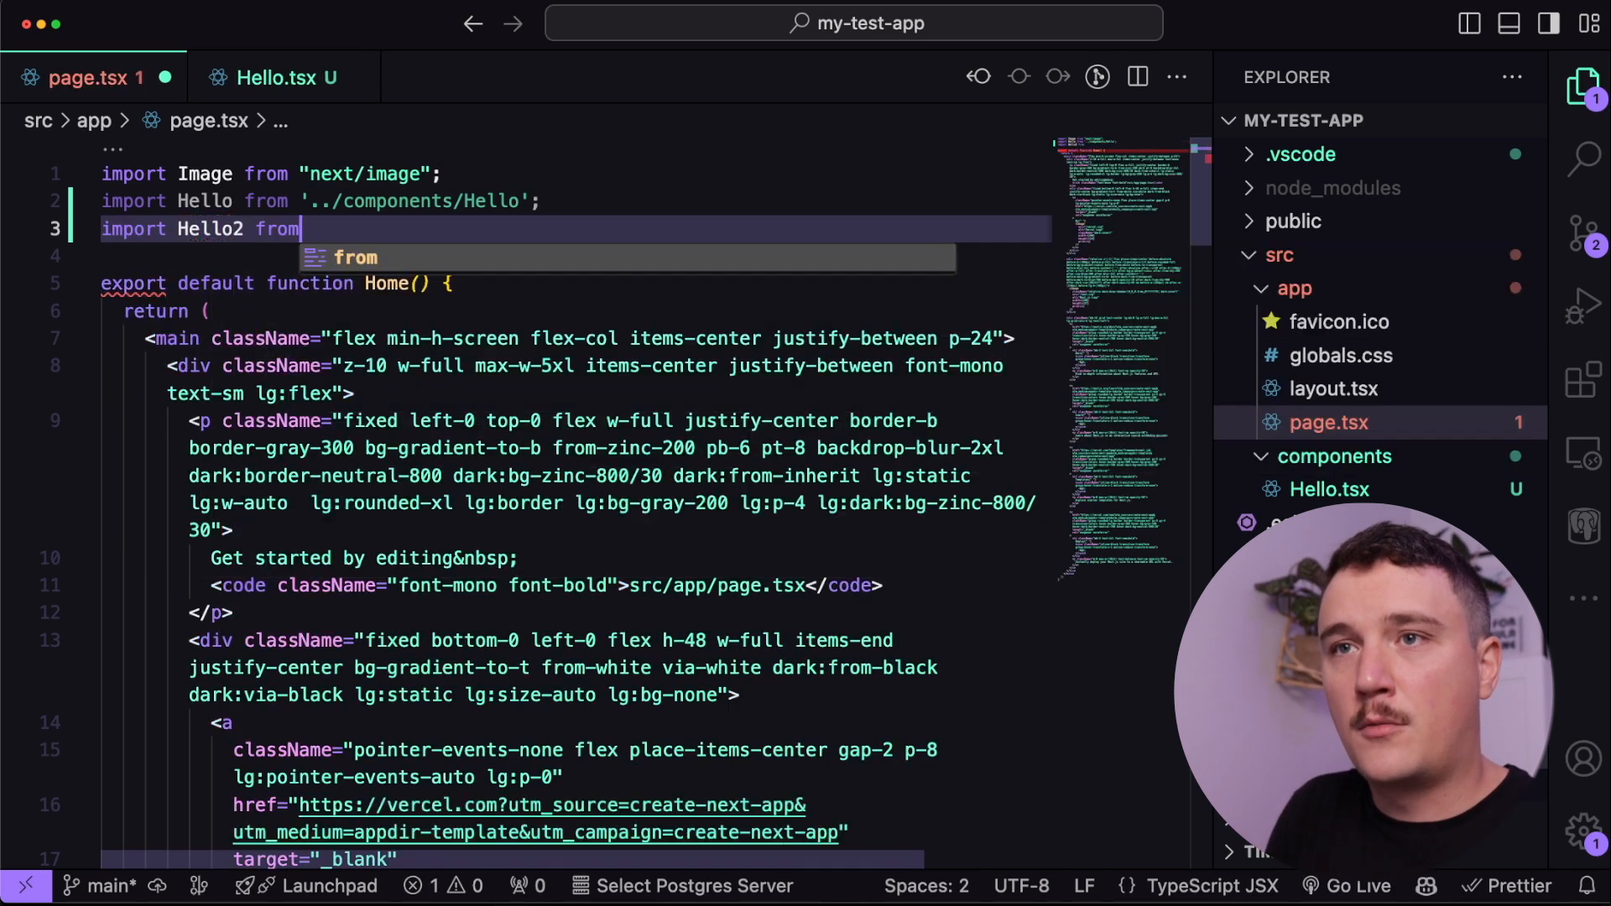
pyautogui.write("'")
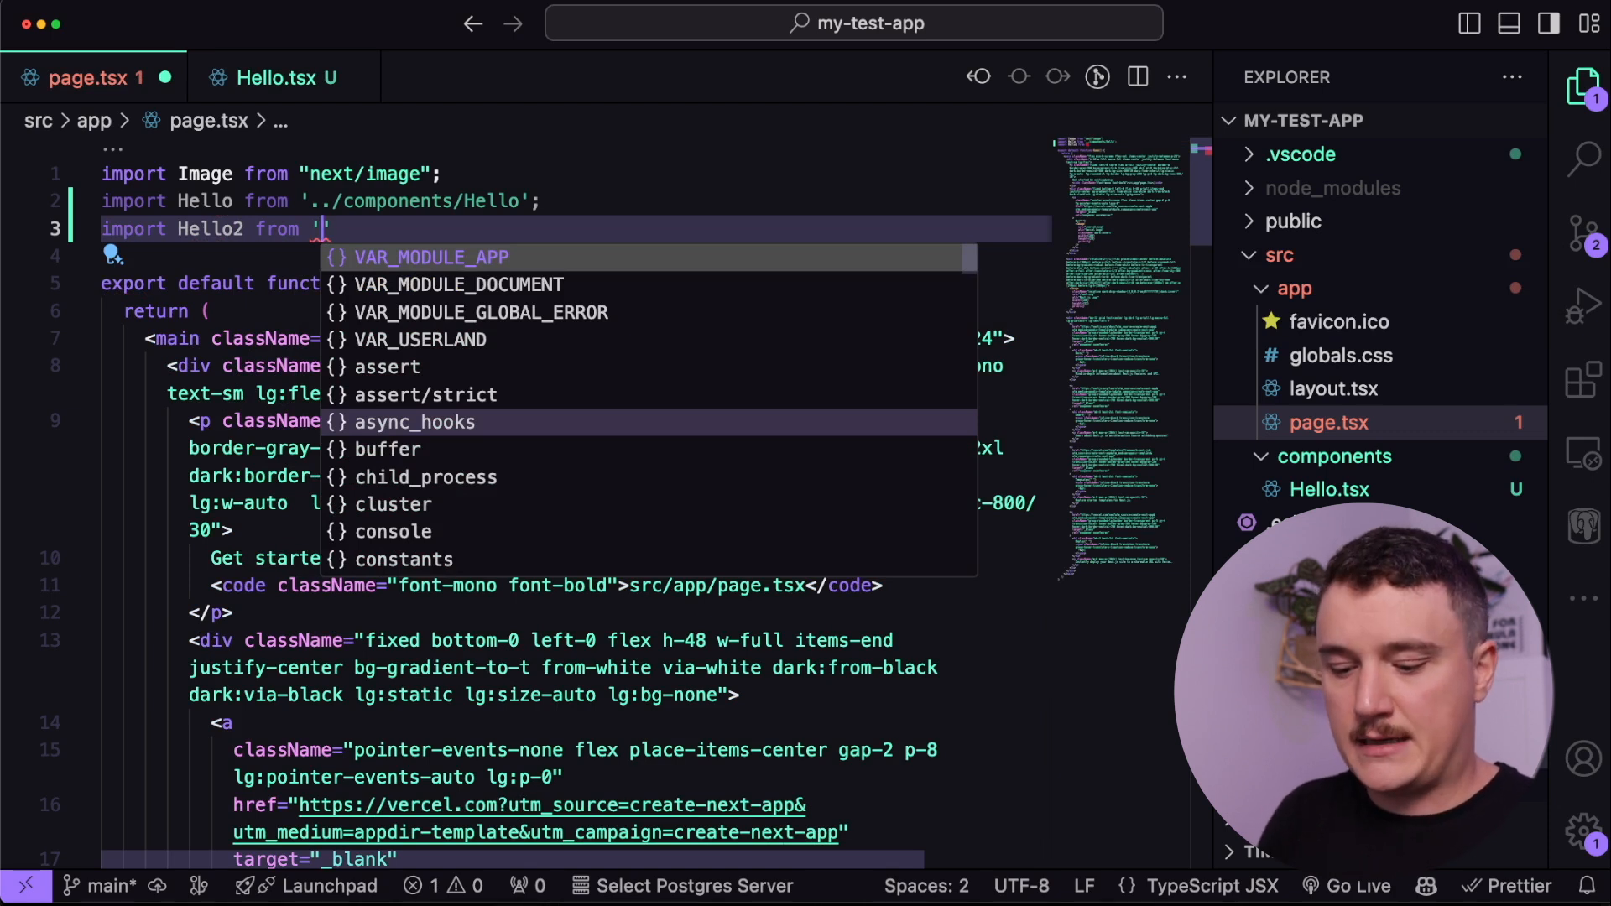
pyautogui.write('my-awesome-app/')
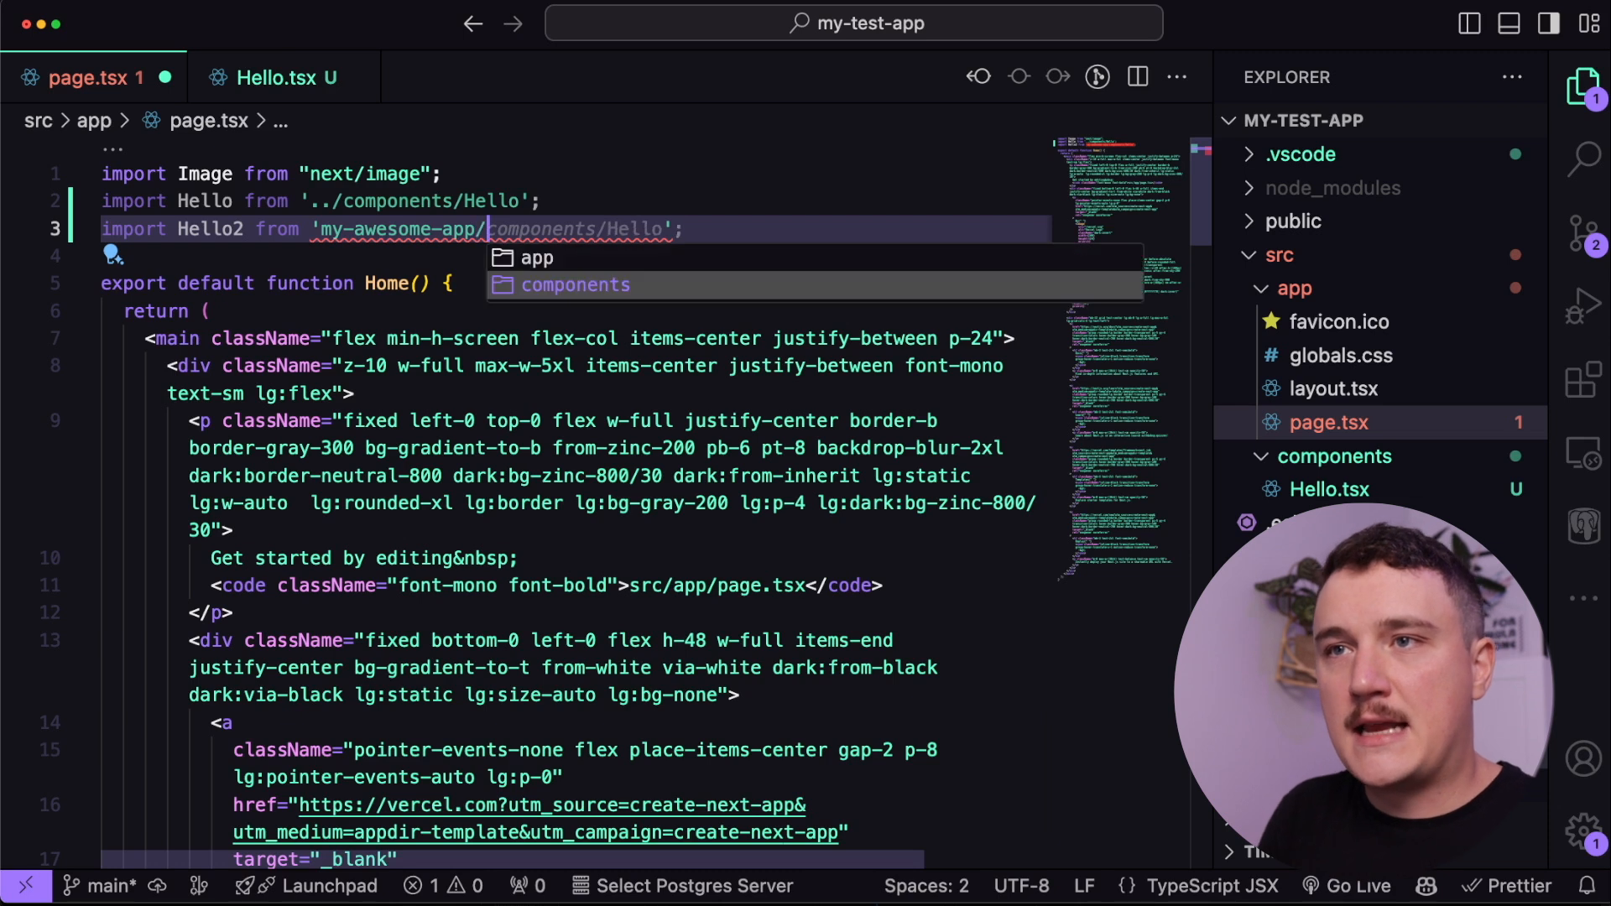
pyautogui.write('components/Hello')
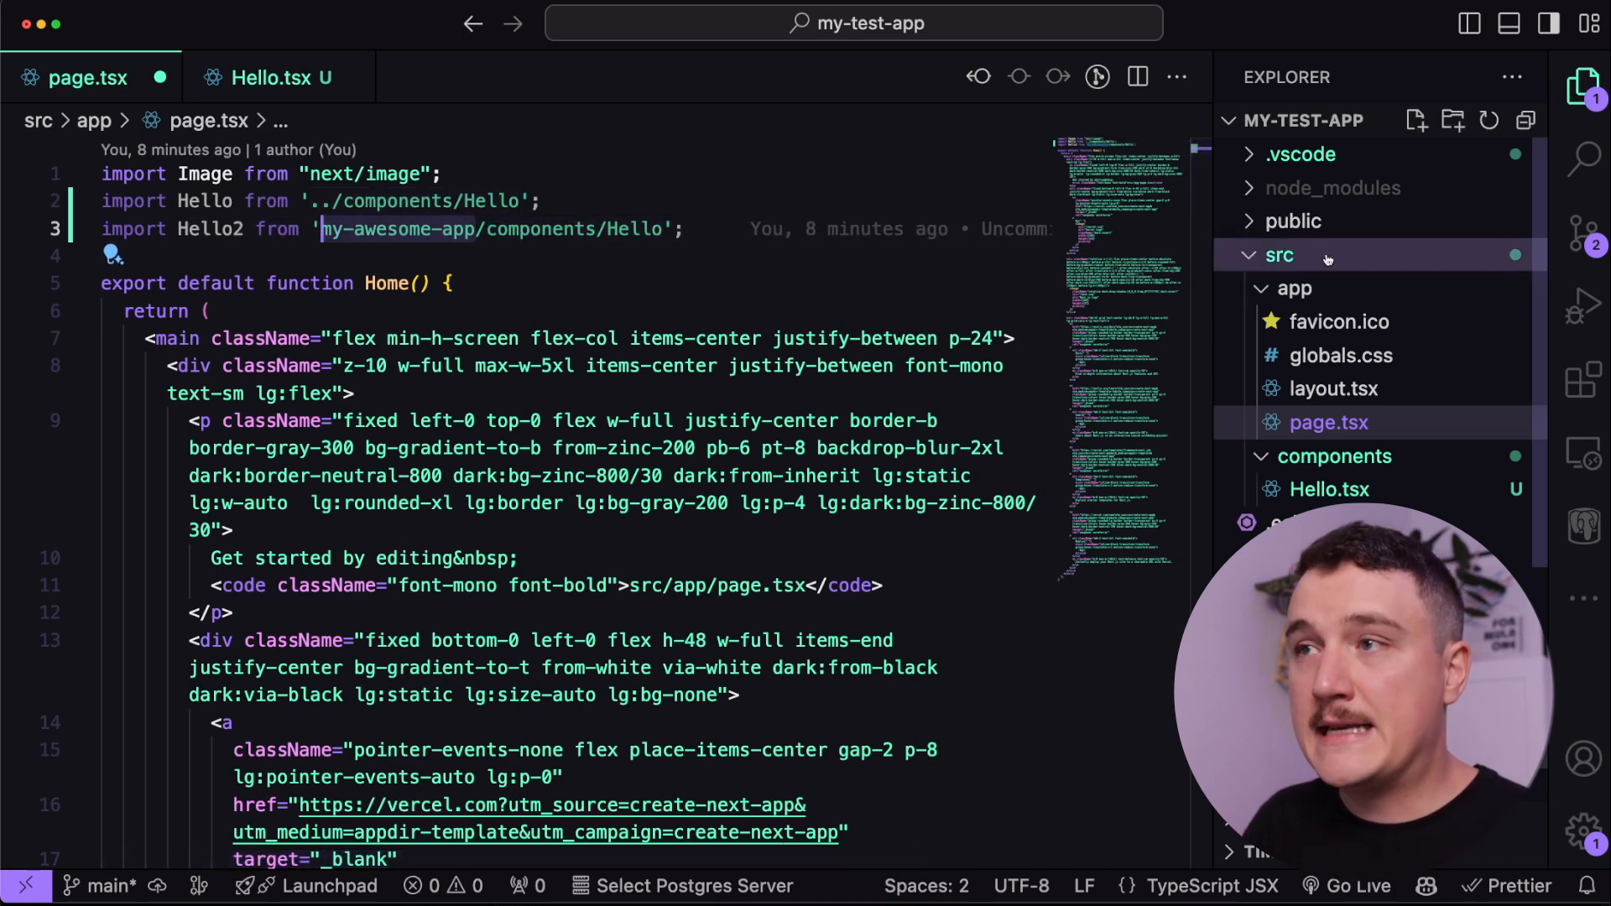
pyautogui.moveTo(1280, 255)
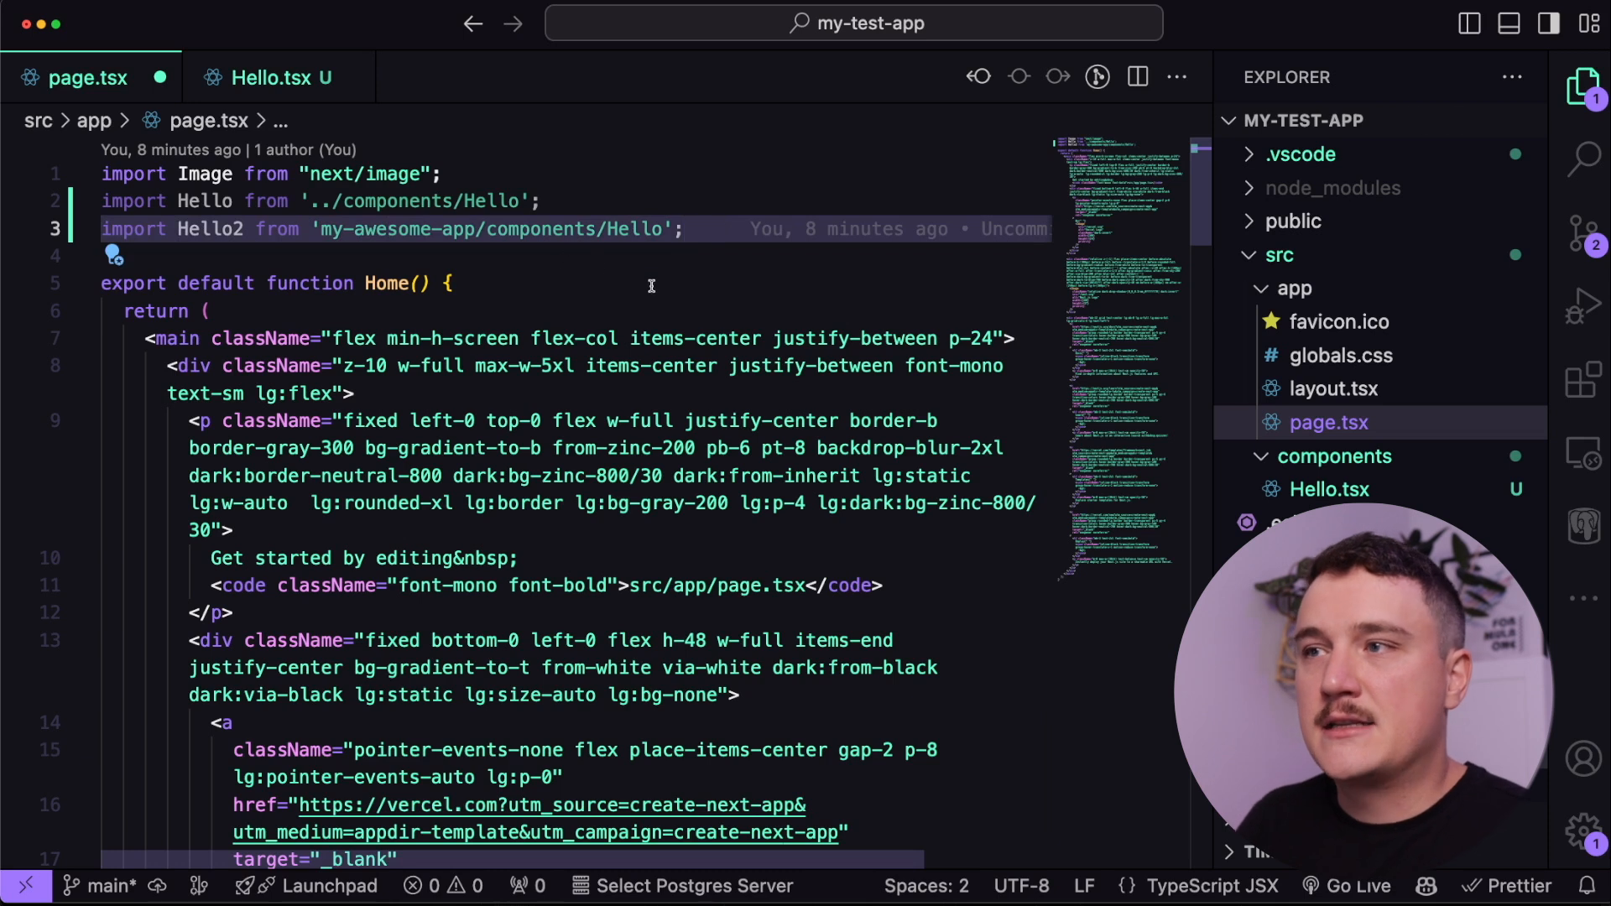
# Step: Keep only the alias import as Hello, have Home return <Hello />, and save
pyautogui.click(1328, 489)
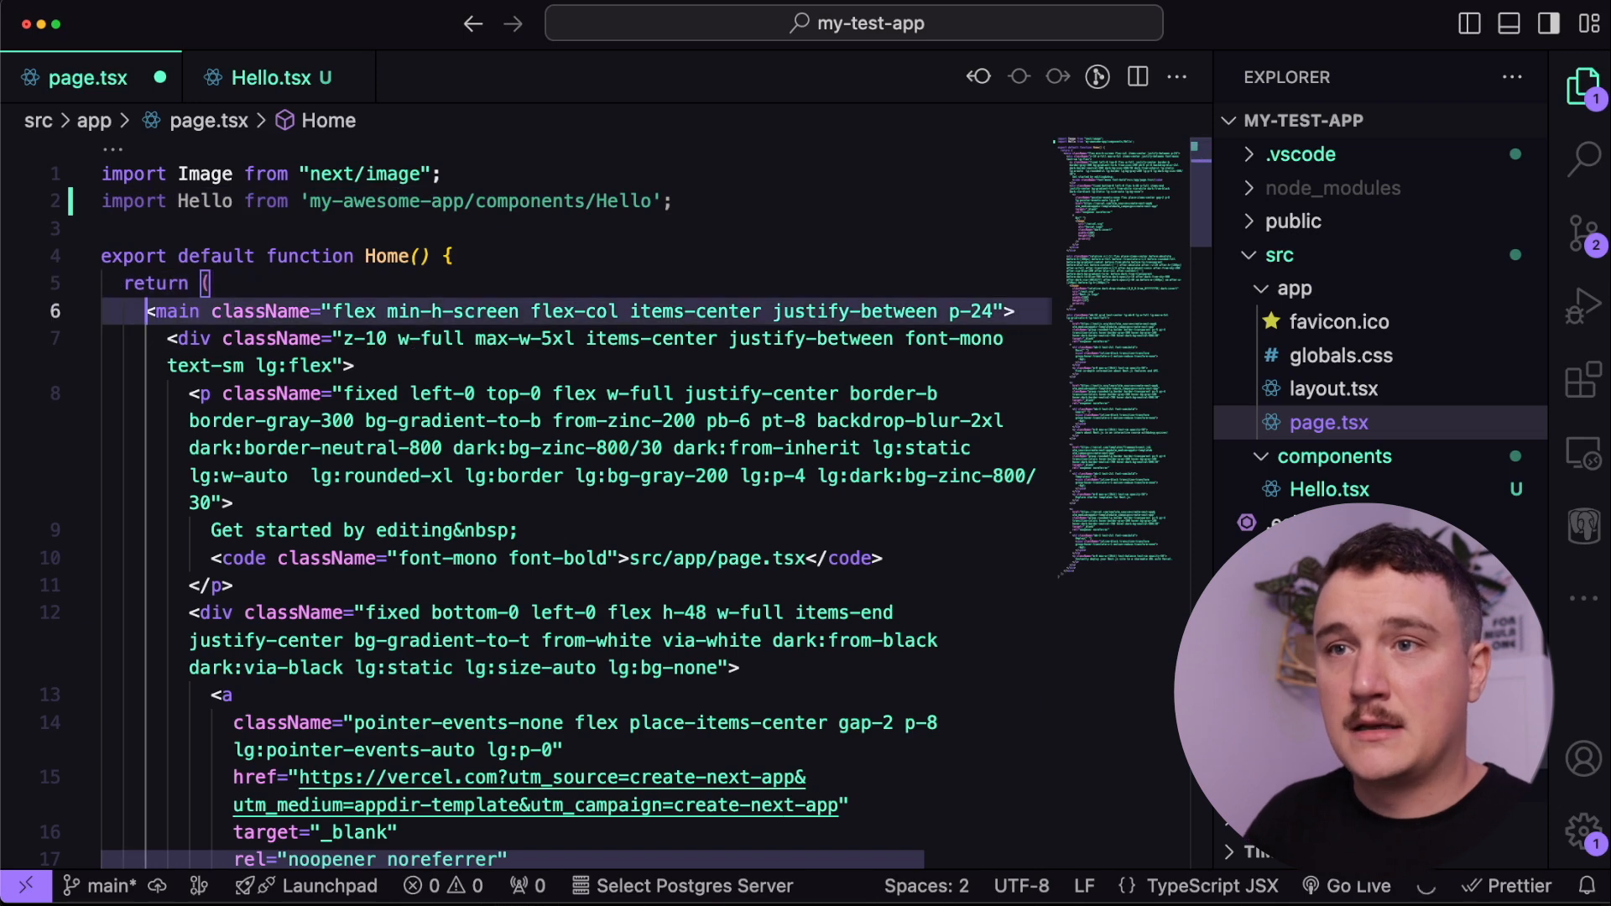
pyautogui.scroll(-3)
pyautogui.write('<Hello />;')
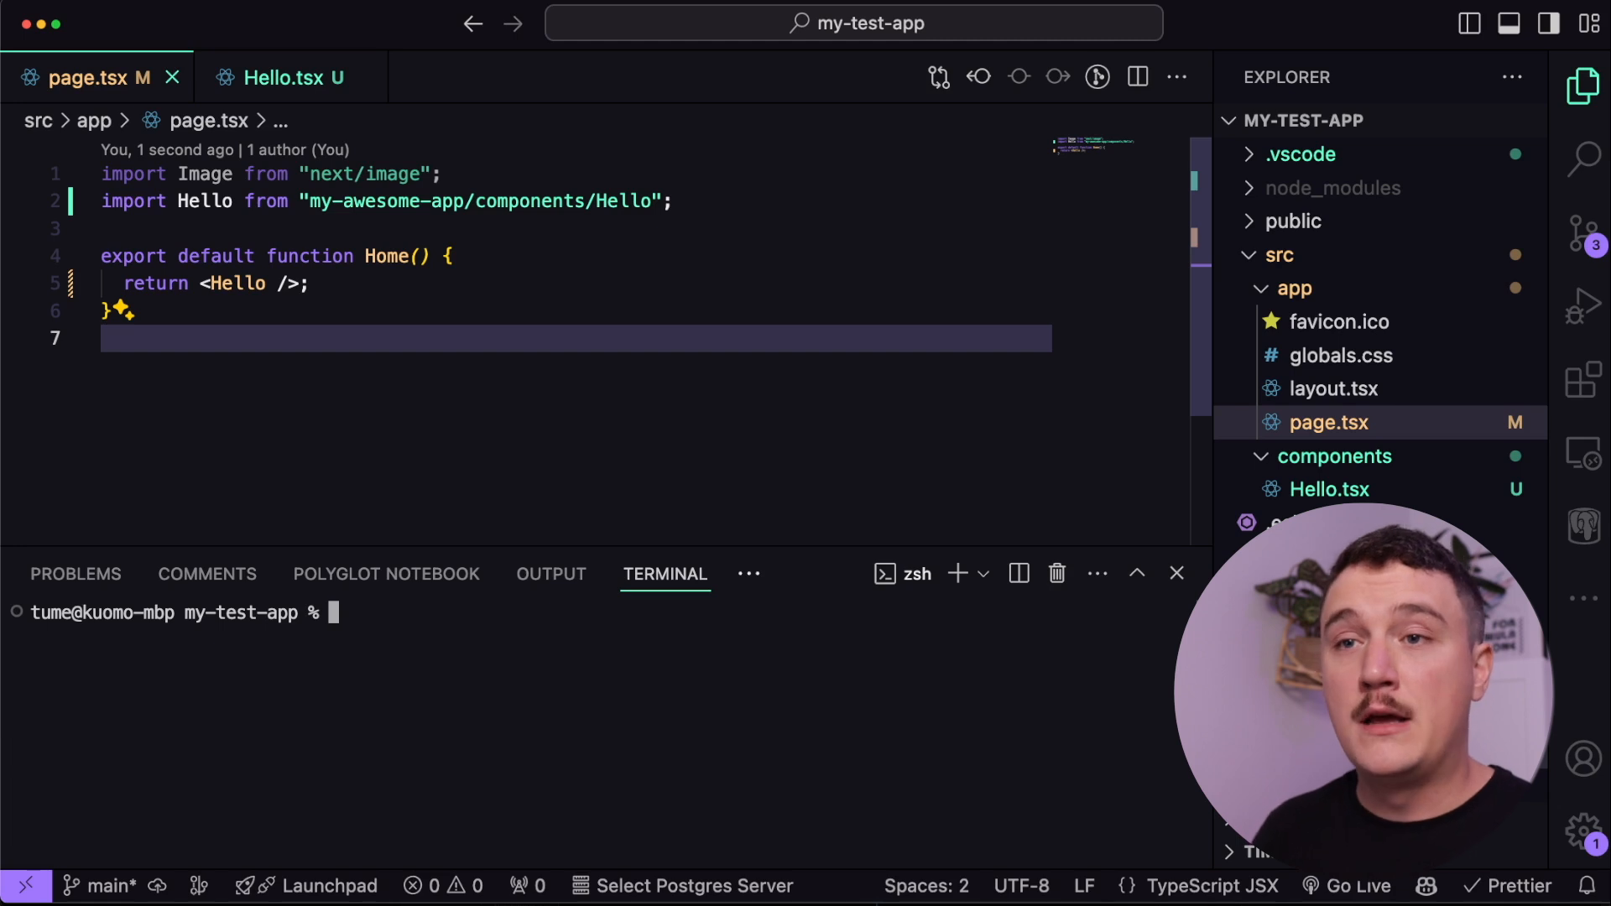
# Step: Run yarn dev to compile the home page, then view Hello.tsx
pyautogui.write('yarn dev')
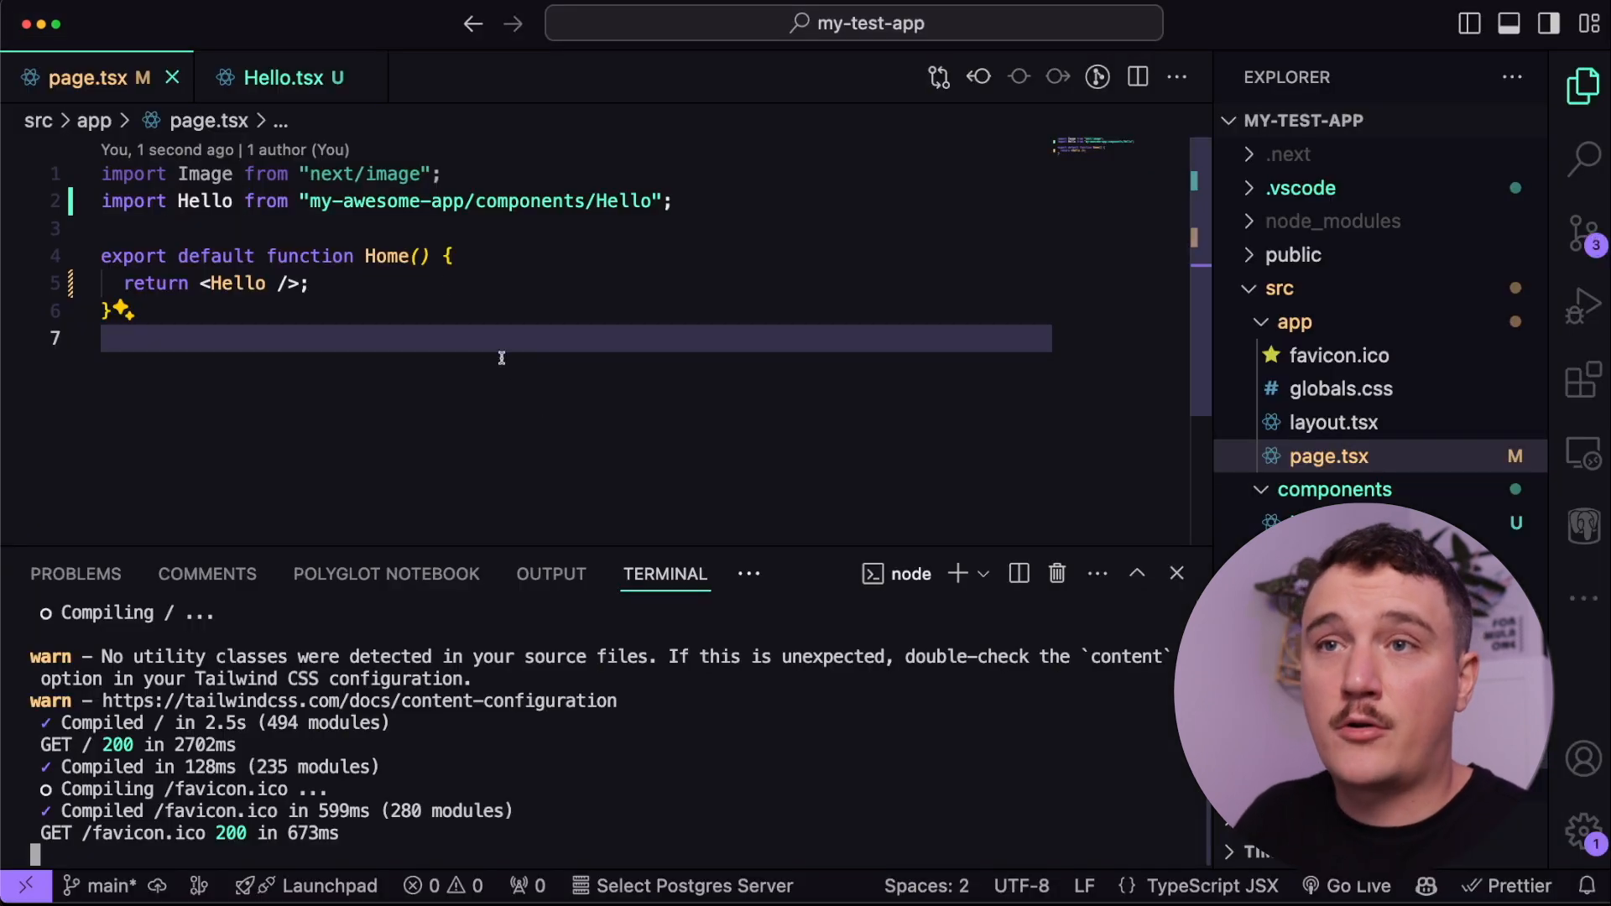
pyautogui.click(291, 78)
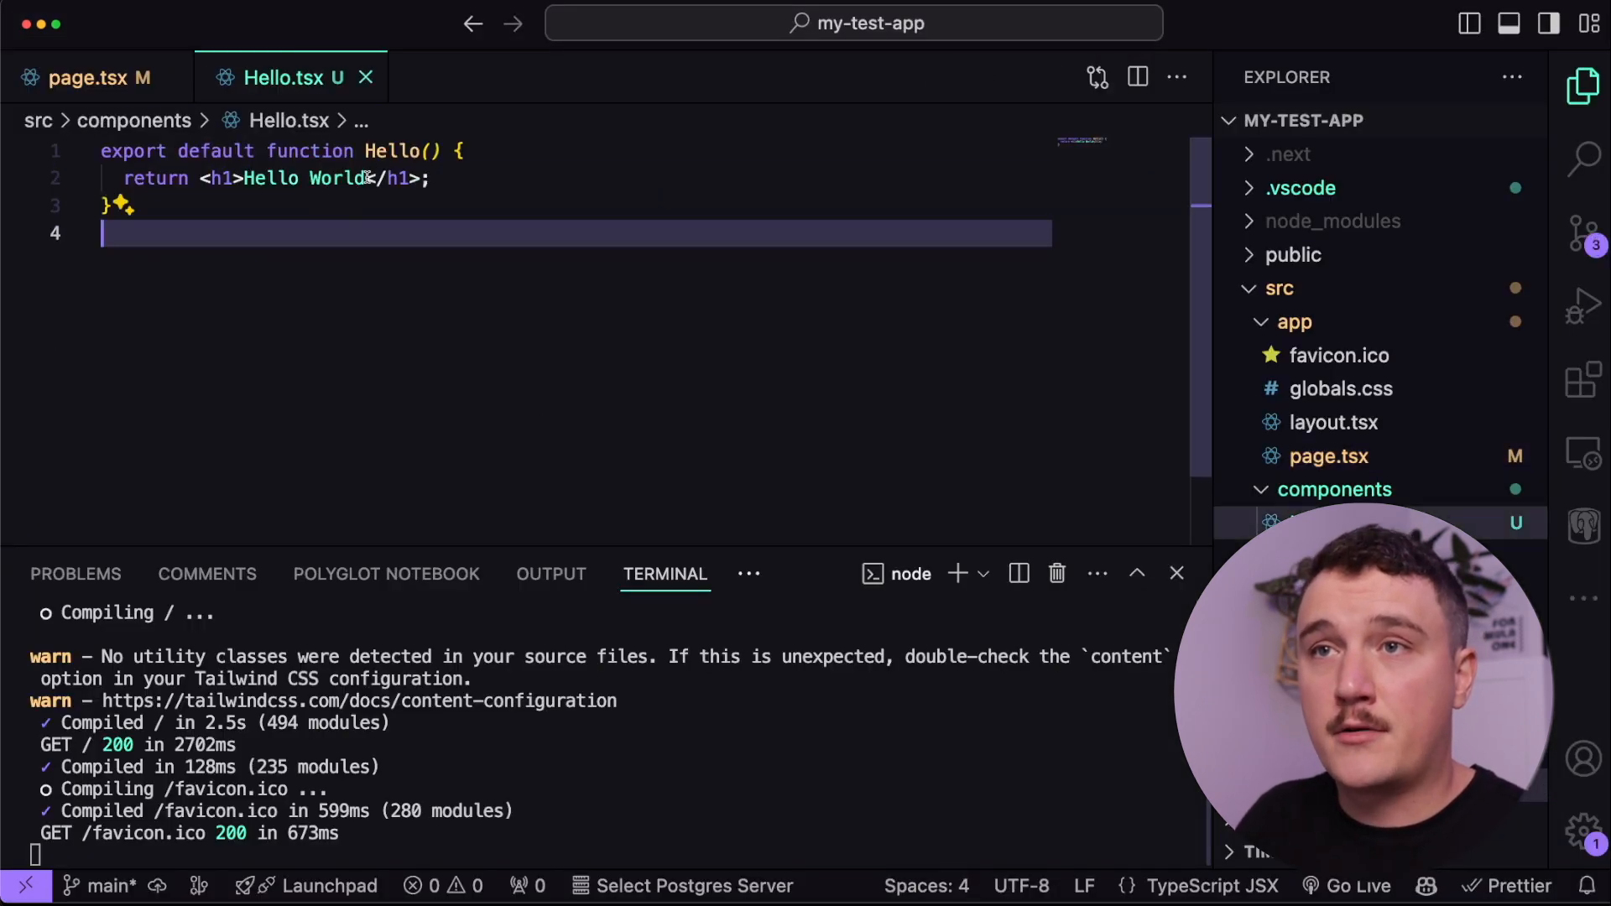
# Step: Change the heading to 'Hello World!!', save, and stop the dev server
pyautogui.write('!!')
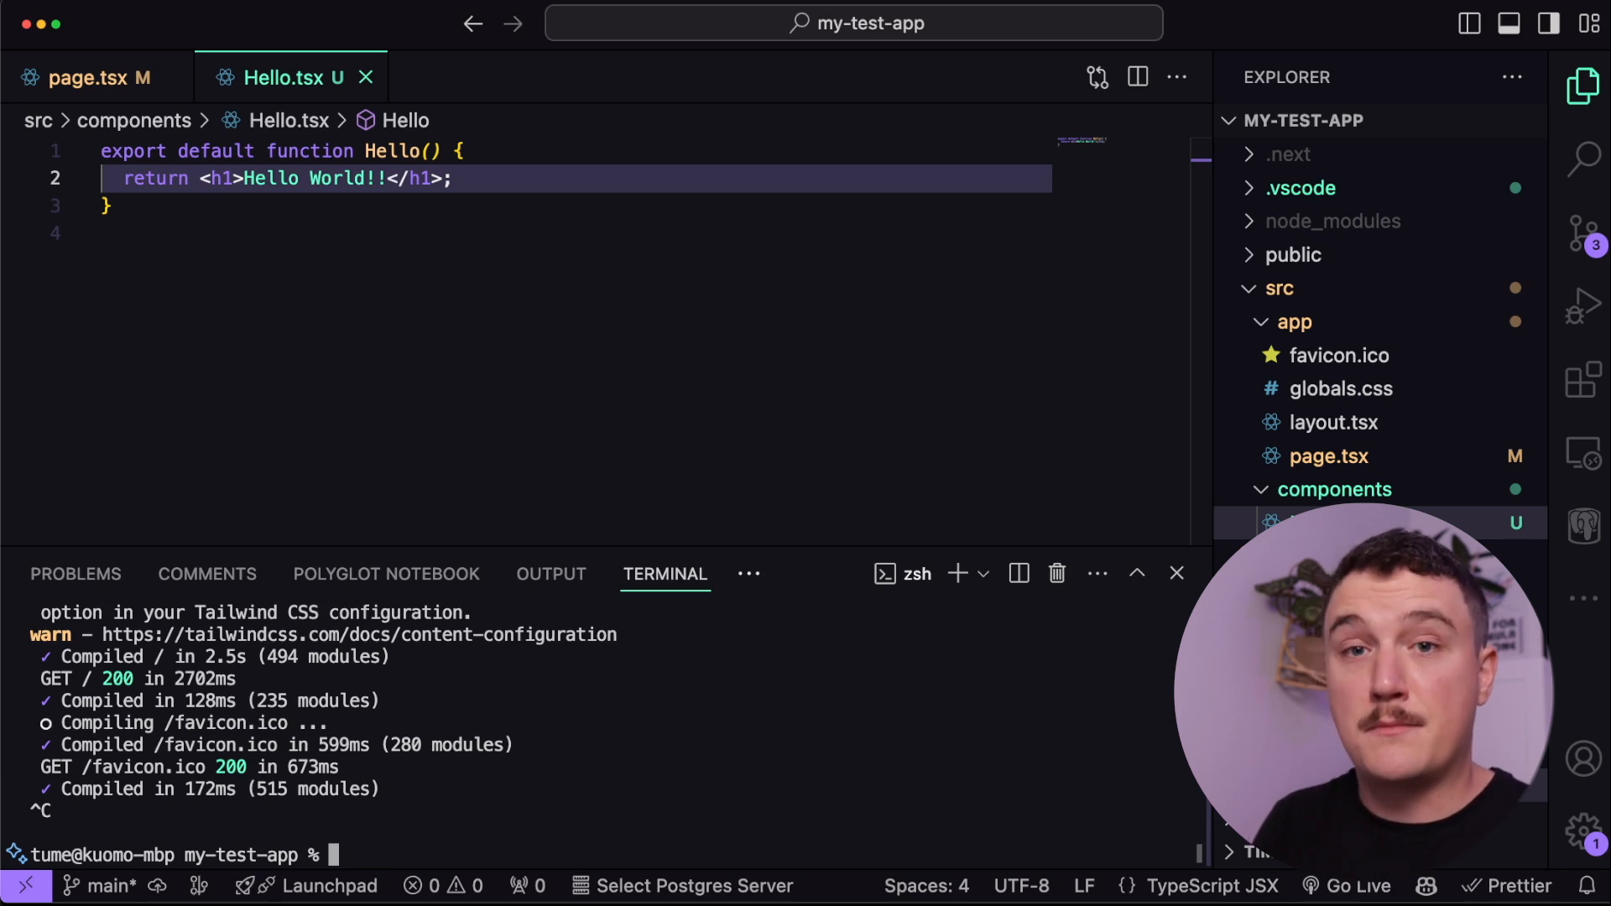
# Step: Run yarn dev and yarn start, then view 'Hello World!!' at localhost:3000
pyautogui.write('yarn dev')
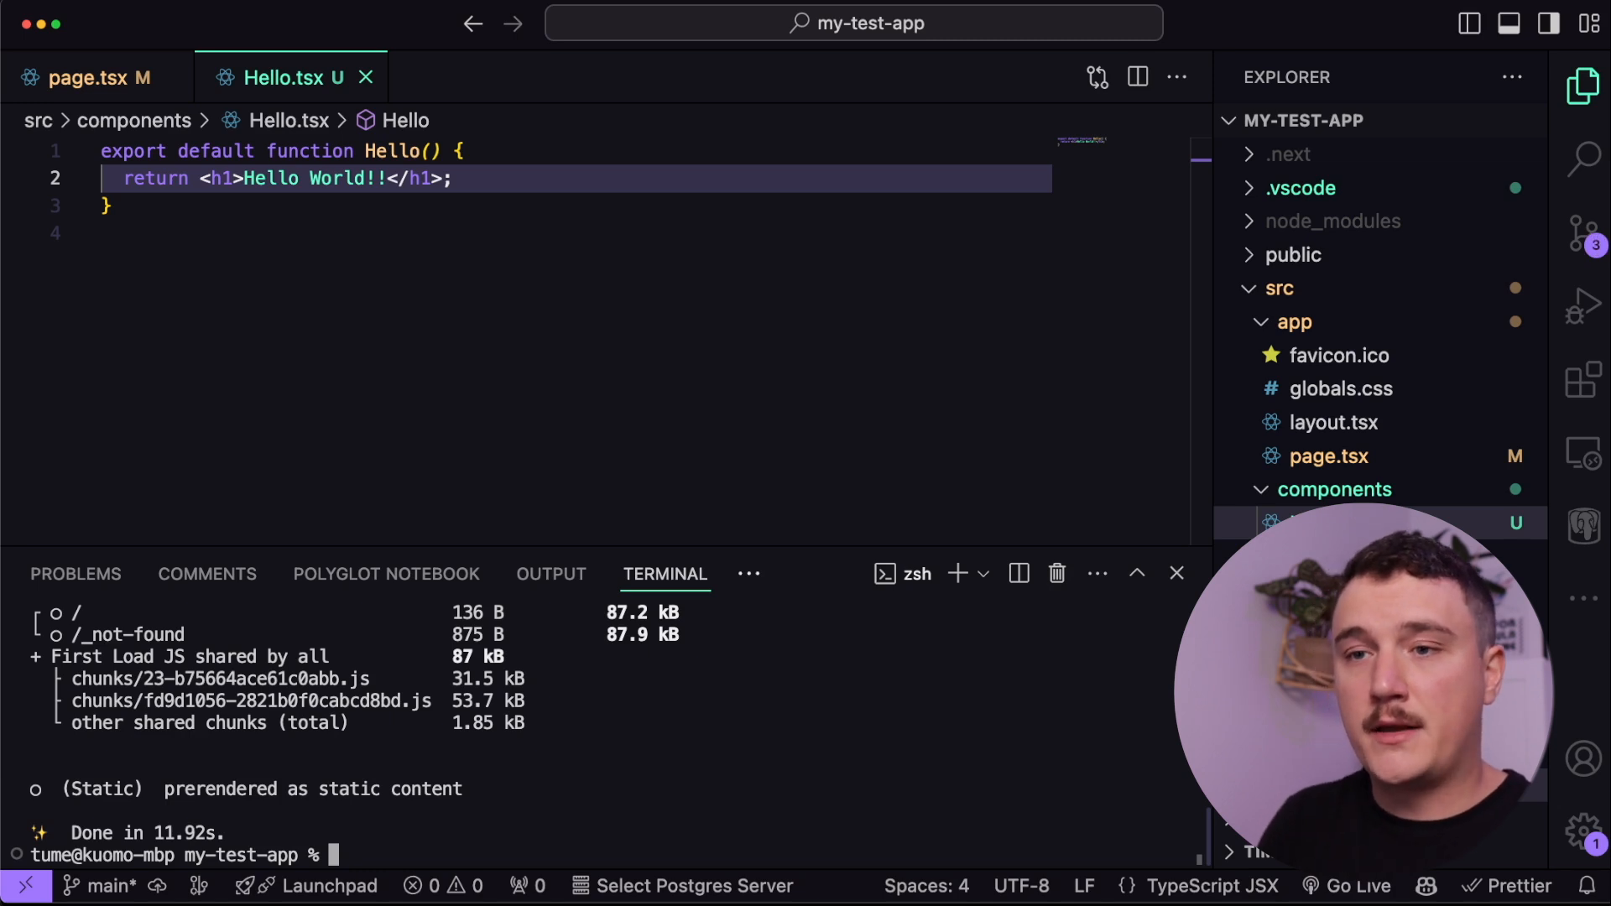
pyautogui.write('yarn start')
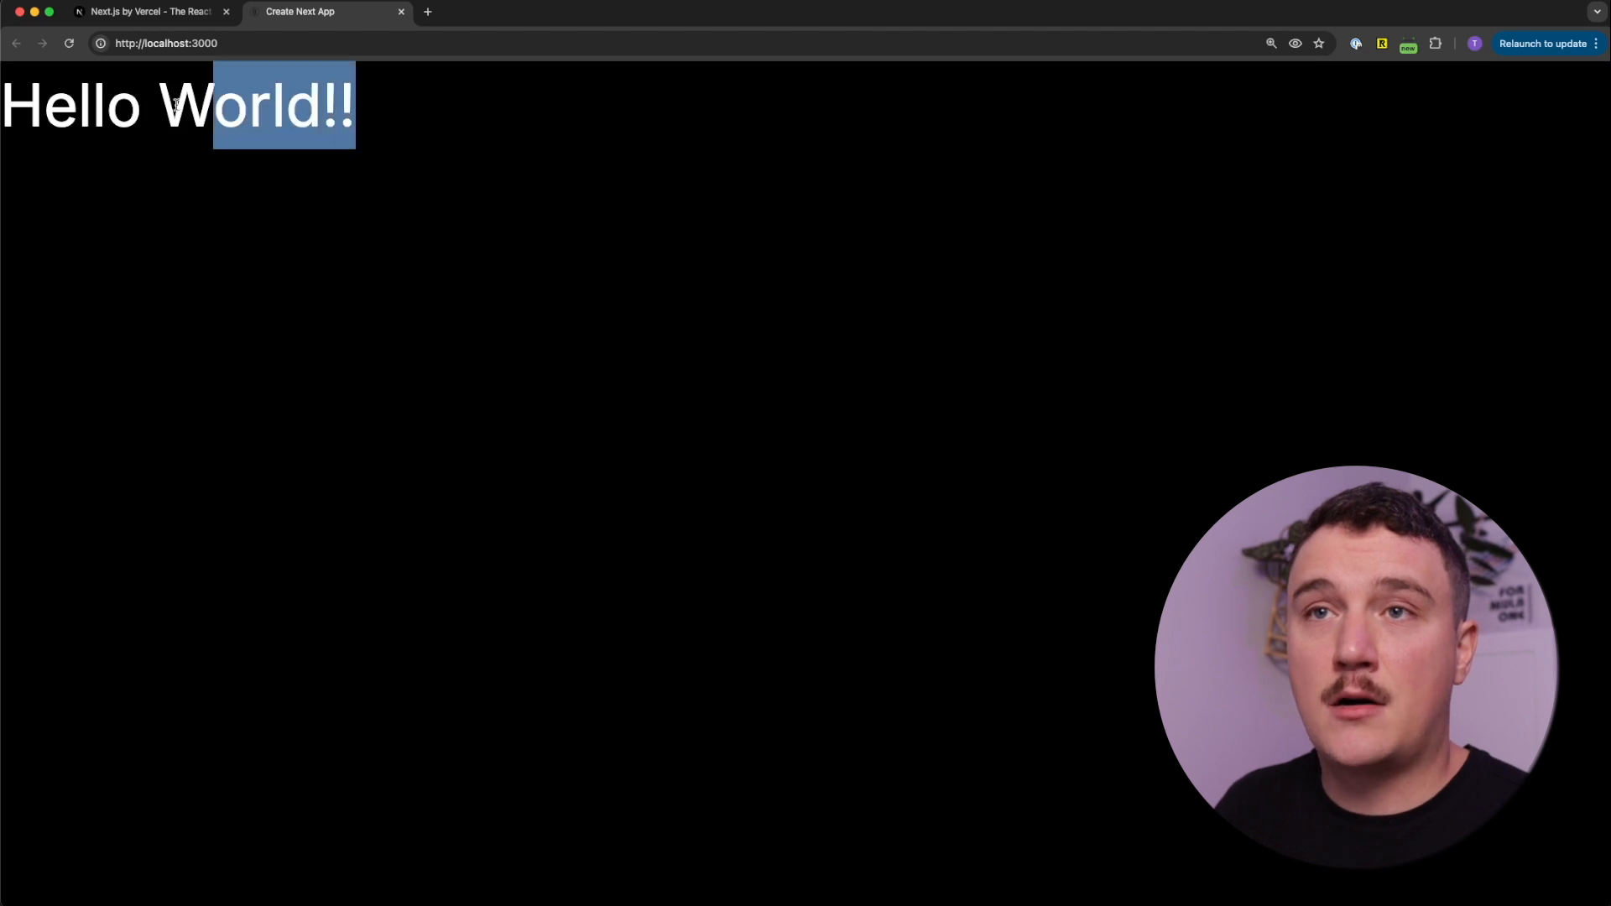
pyautogui.click(466, 205)
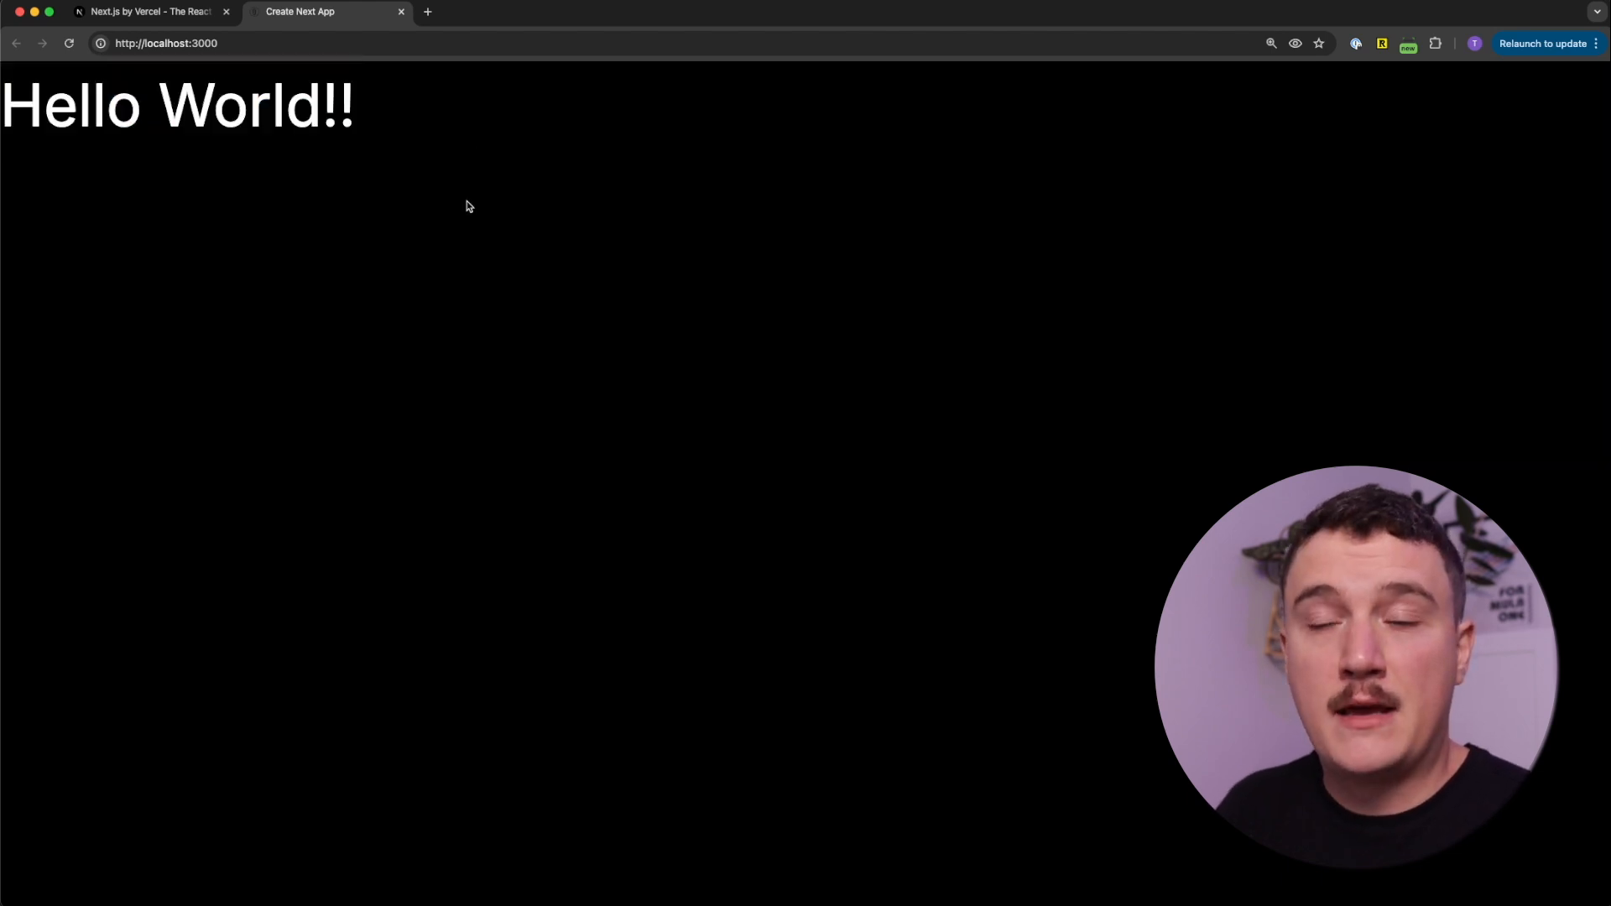